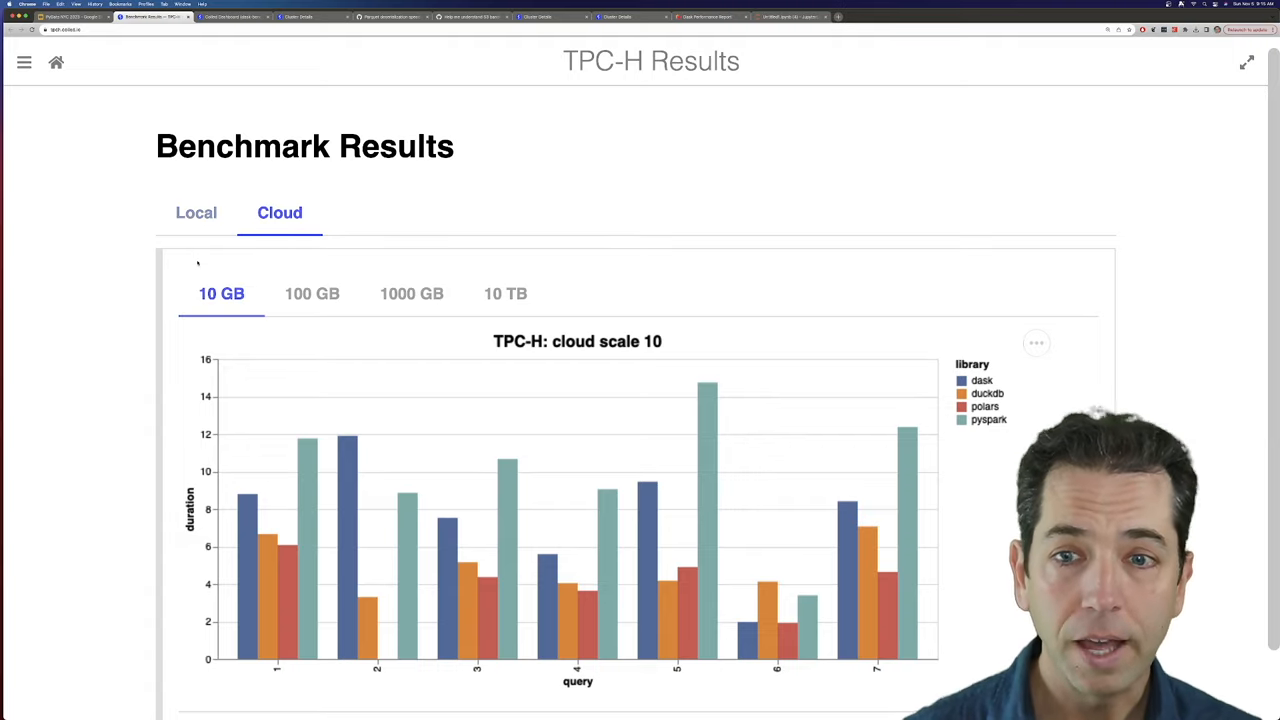
# Show the Cloud benchmark chart at 100 GB, then return to the 10 GB view
pyautogui.click(312, 292)
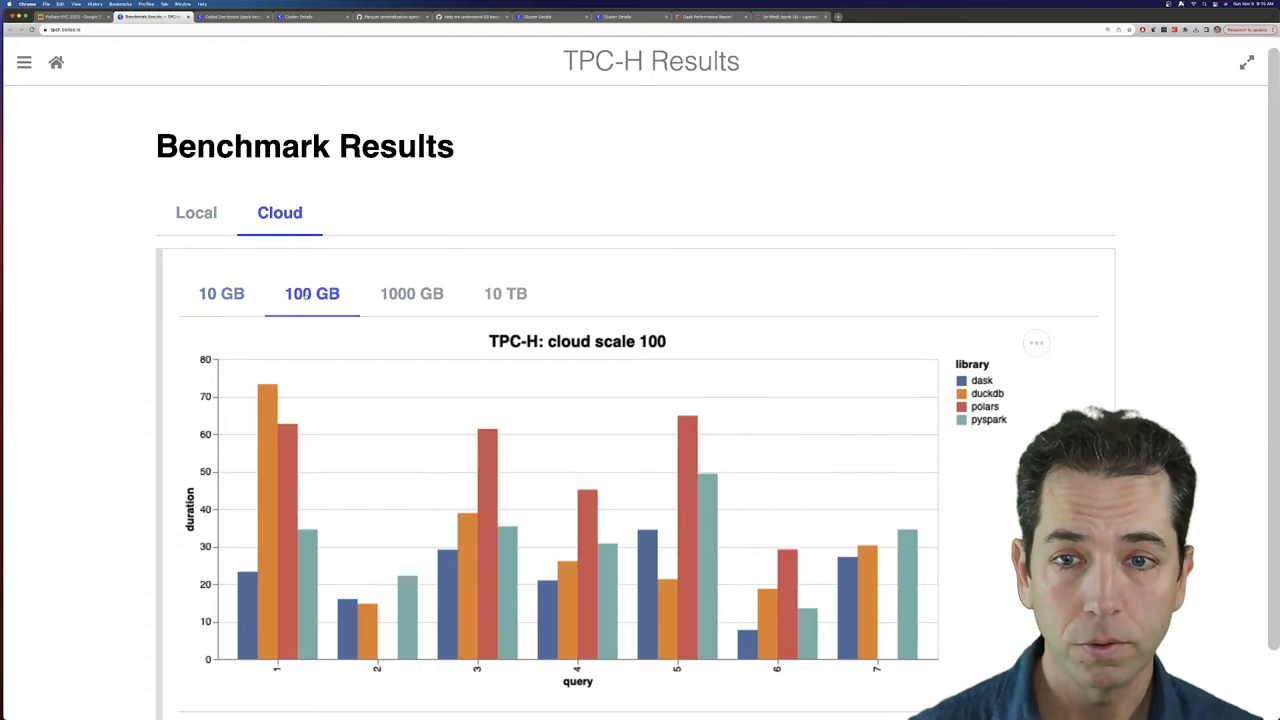
pyautogui.click(220, 292)
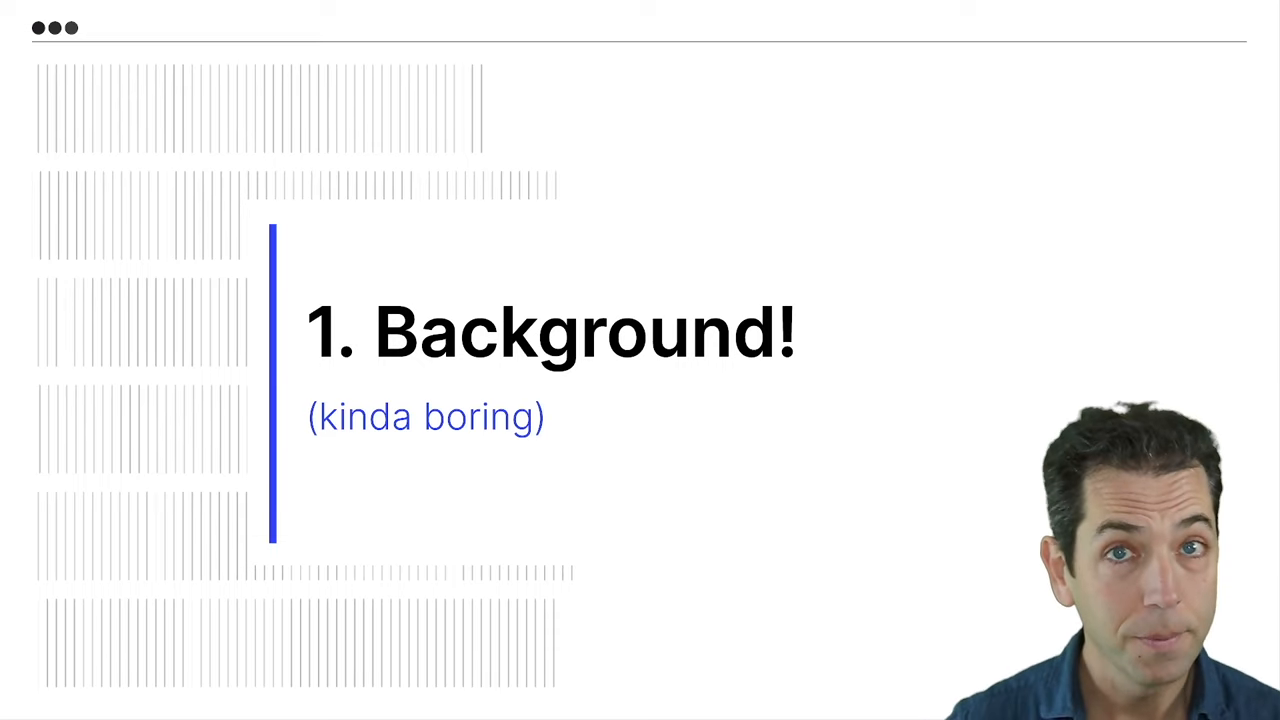
# Advance past the '1. Background!' title to the TPC-H benchmark slide
pyautogui.press('Right')
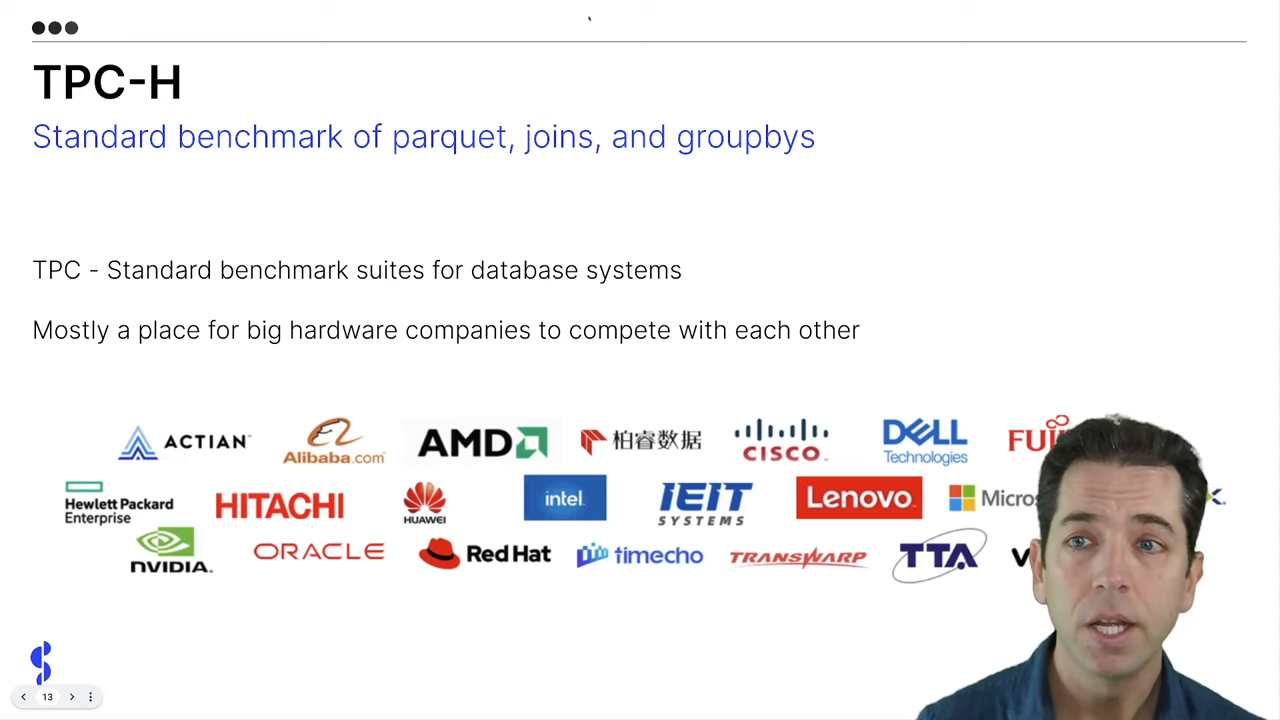
# Advance to the TPC-H slide with test_dask.py beside test_duckdb.py query code
pyautogui.press('Right')
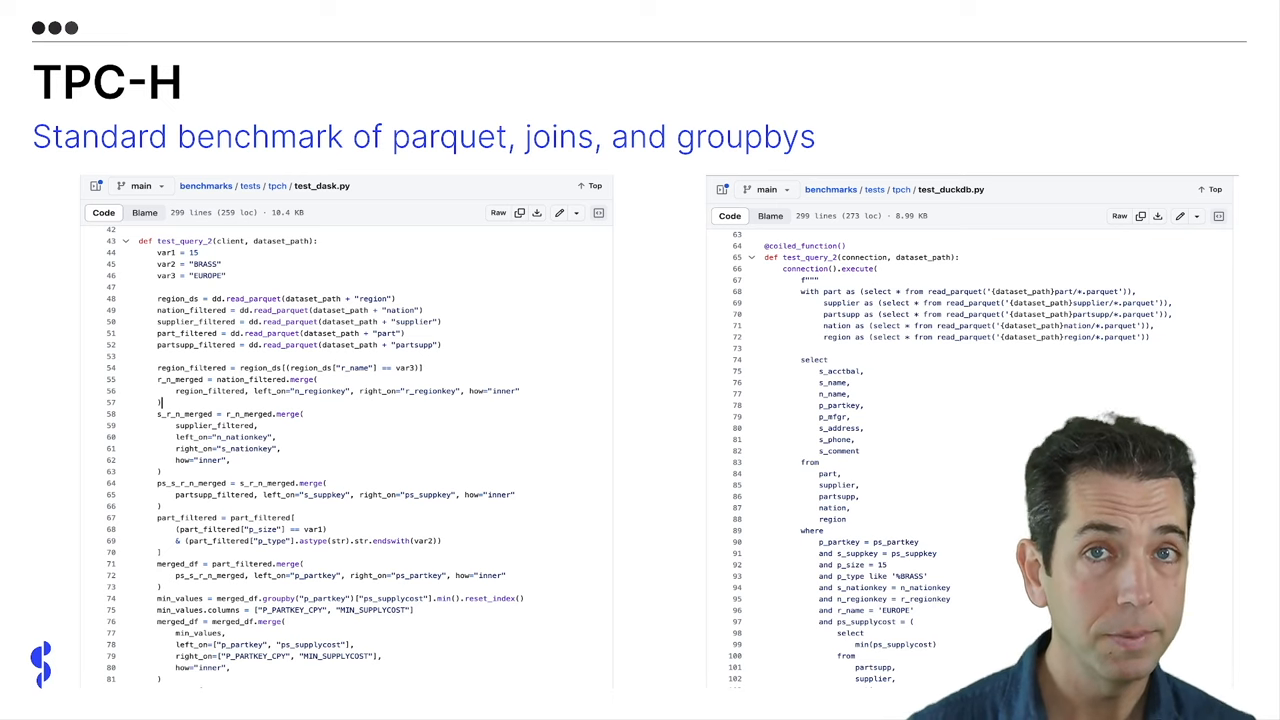
pyautogui.press('right')
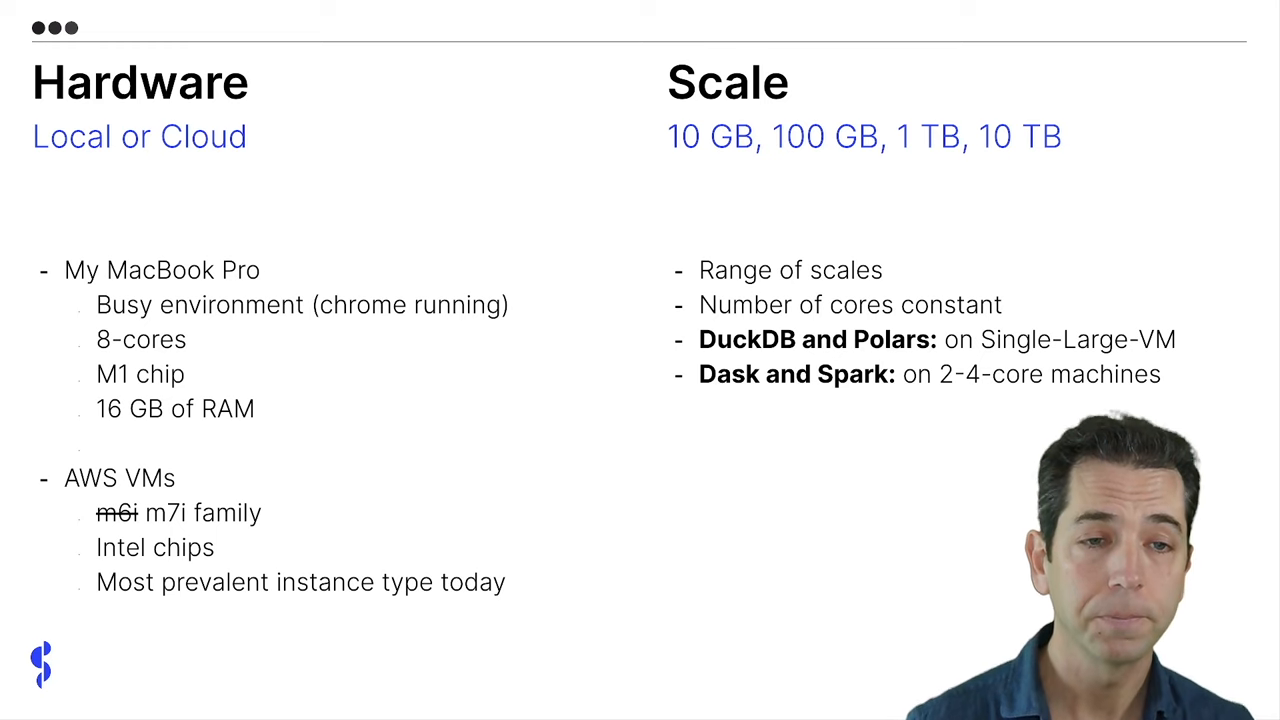
# Advance to the Bias | Disclaimer slide with the Dask + pandas card
pyautogui.press('Right')
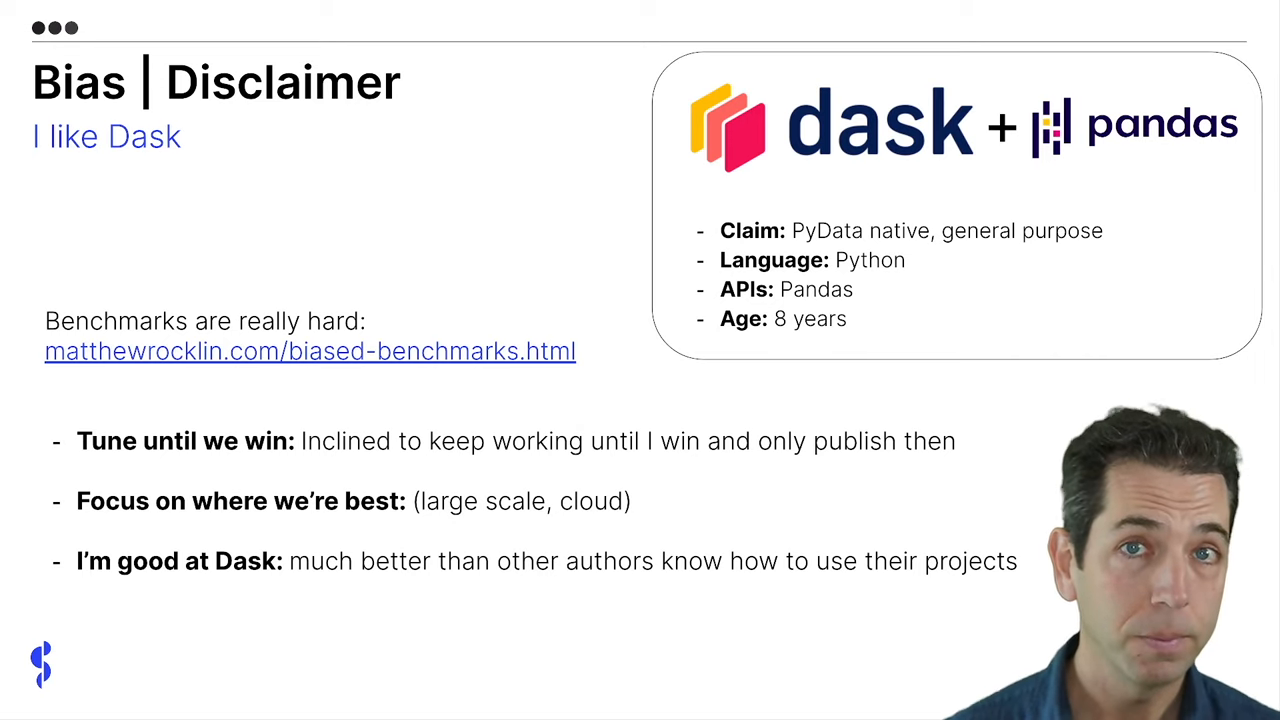
# Reveal the 'Trying to address this' points: queries from Polars, data generation from DuckDB
pyautogui.press('Right')
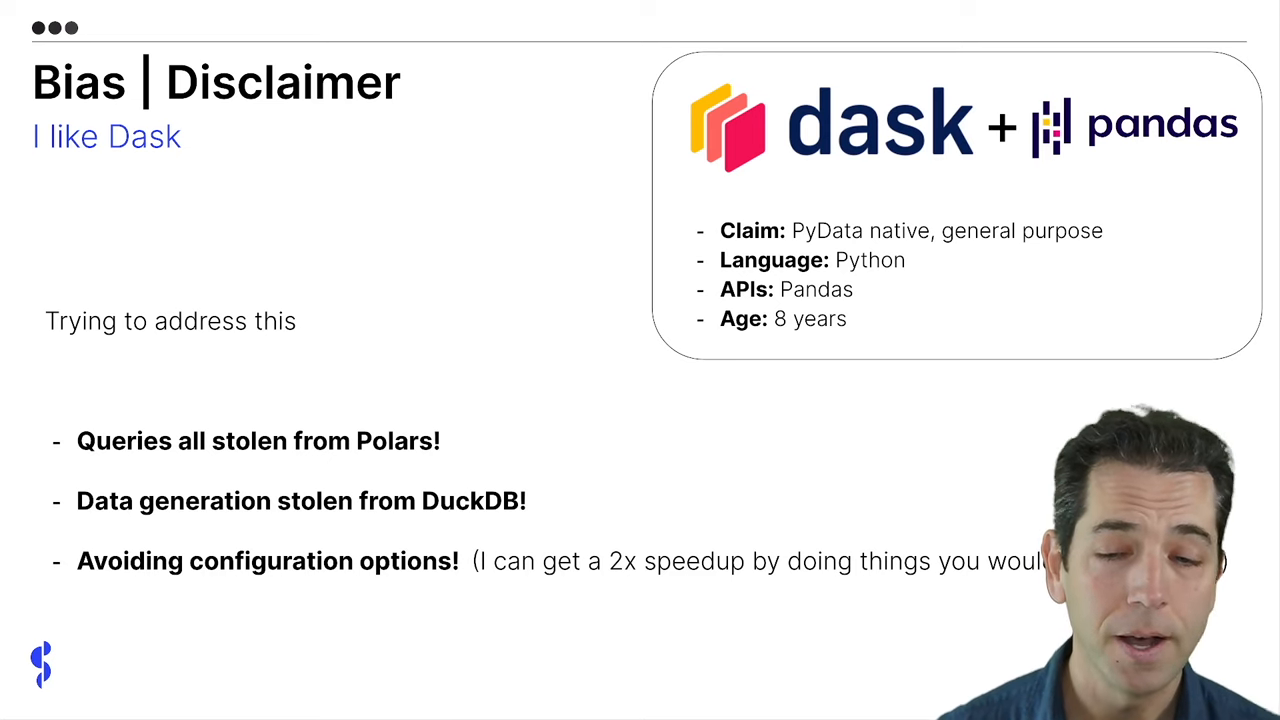
# Advance to the Bias | Polars slide on single-machine focus and the new streaming engine
pyautogui.press('Right')
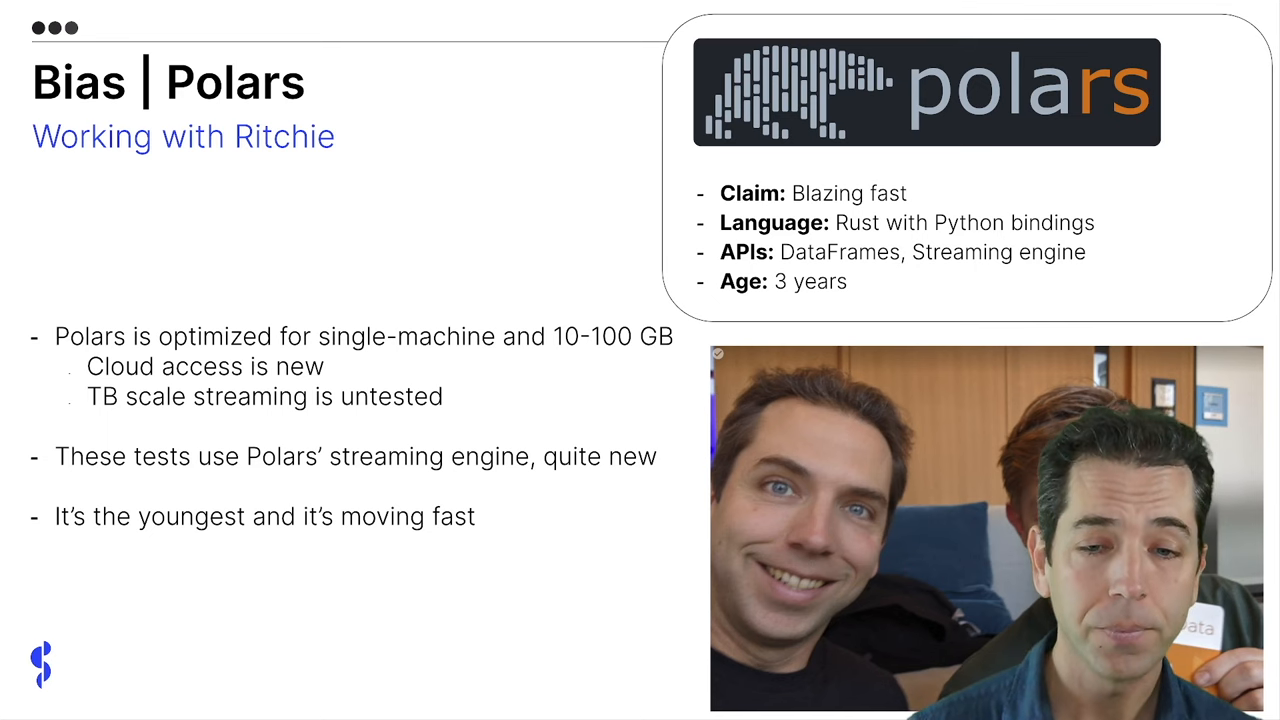
pyautogui.press('Right')
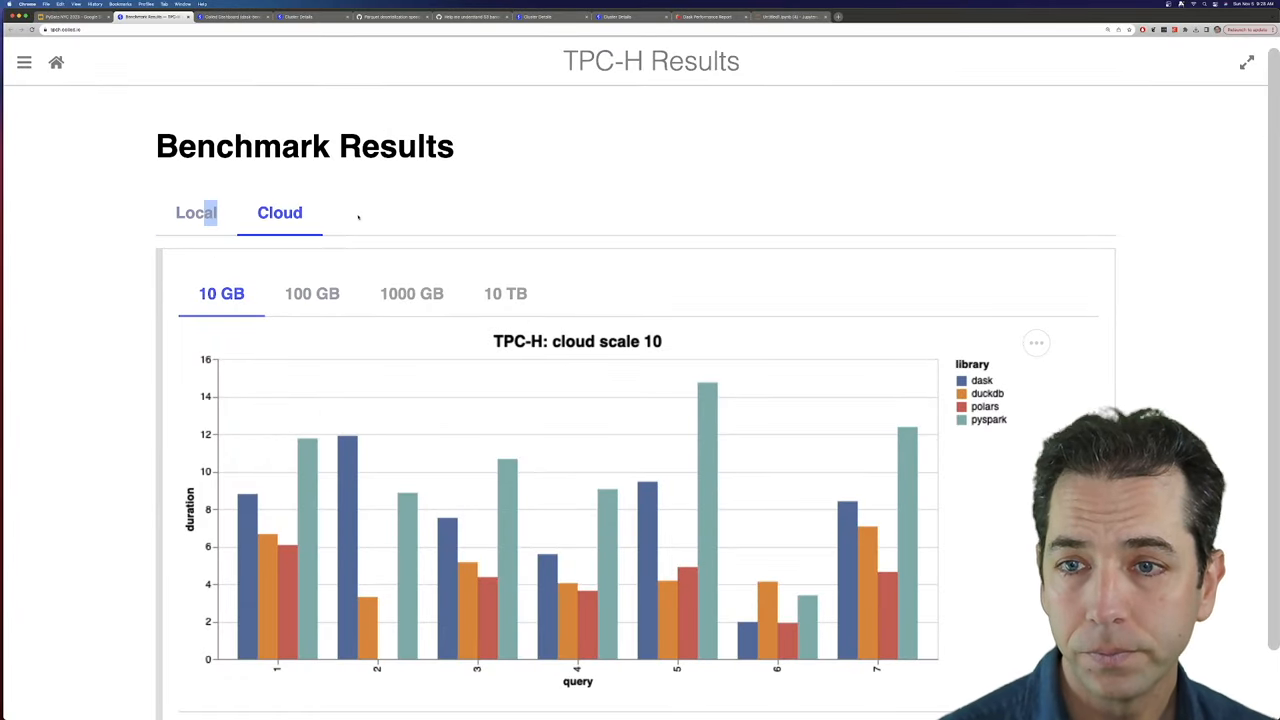
# Show the Local 10 GB chart comparing dask, duckdb, polars and pyspark query durations
pyautogui.click(196, 212)
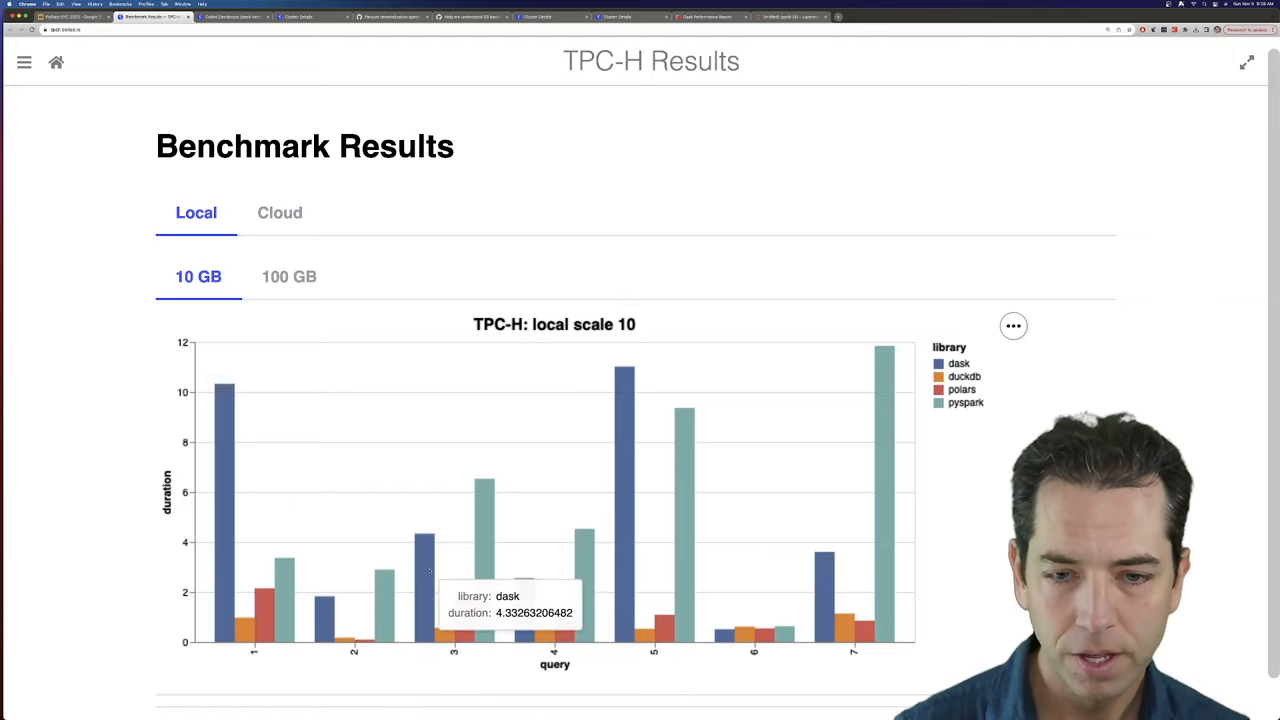
pyautogui.moveTo(444, 632)
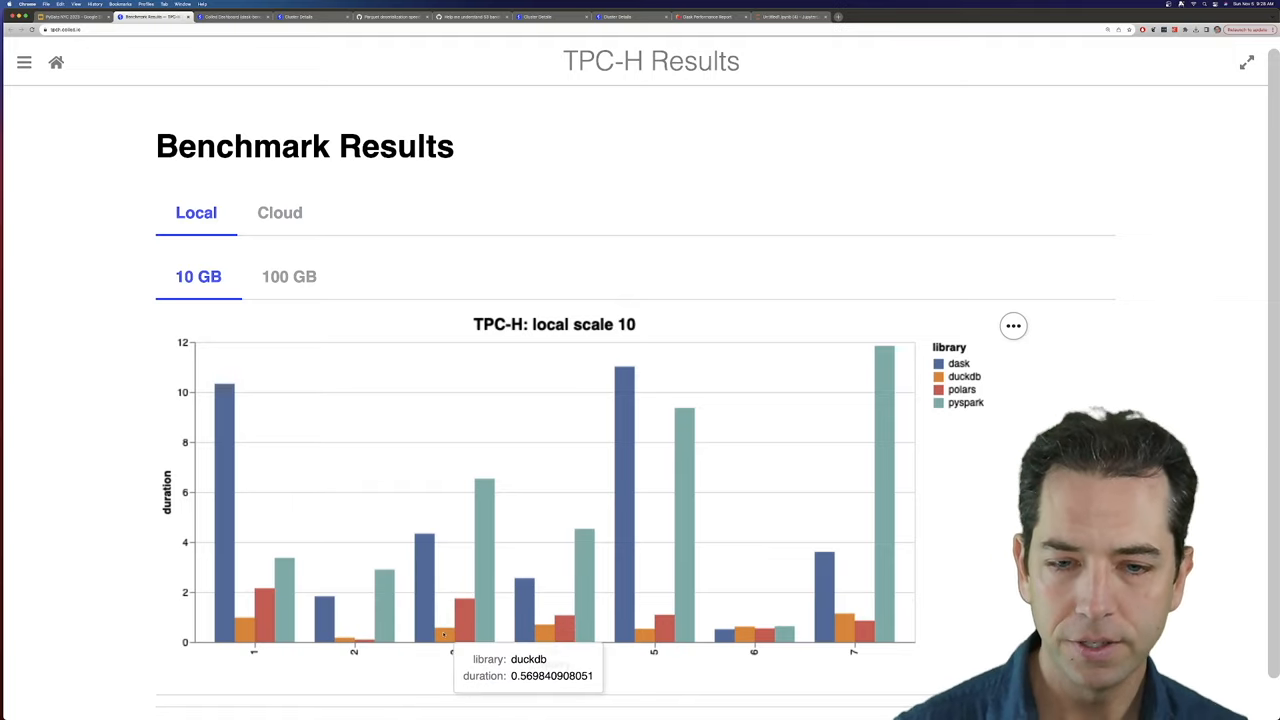
pyautogui.moveTo(424, 544)
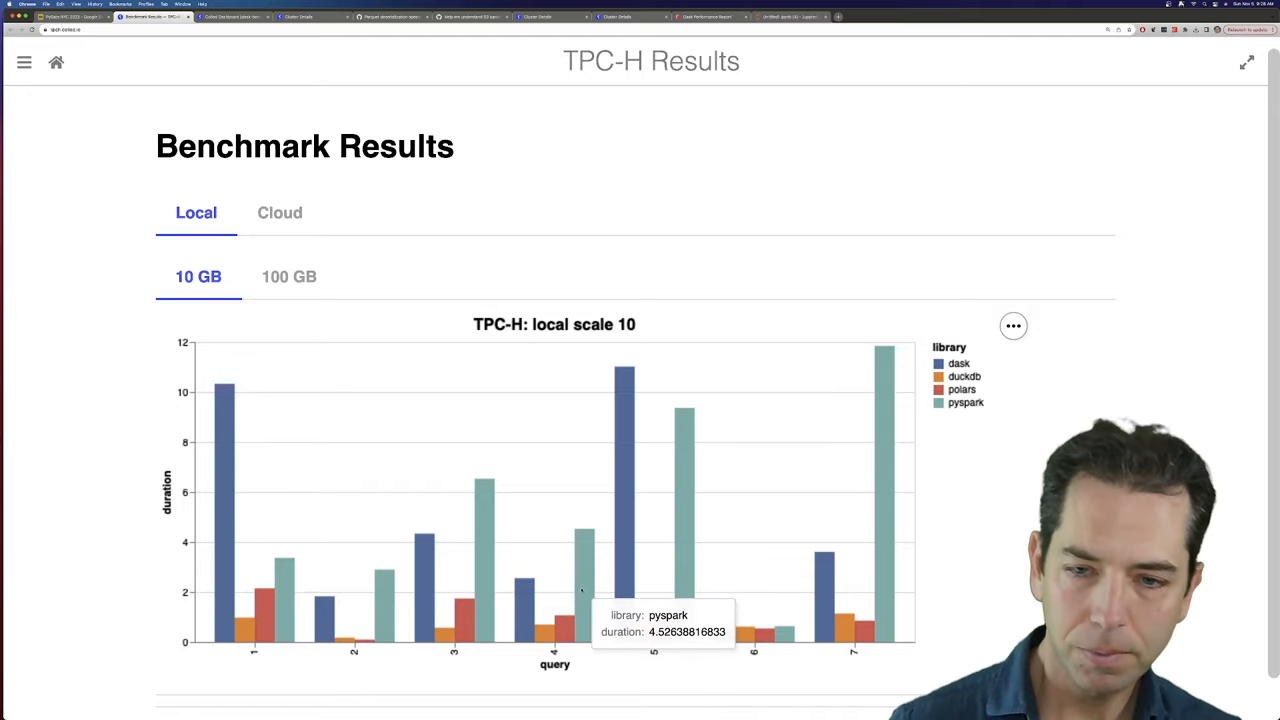
pyautogui.moveTo(624, 556)
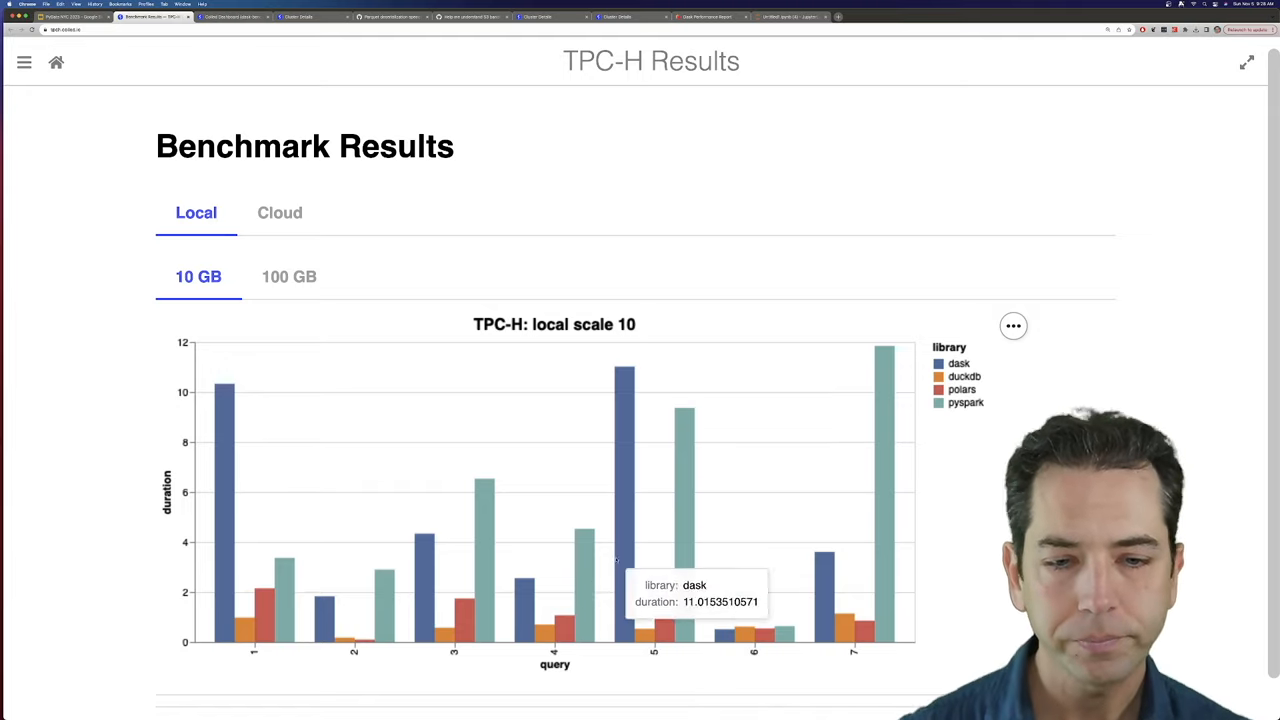
pyautogui.moveTo(390, 460)
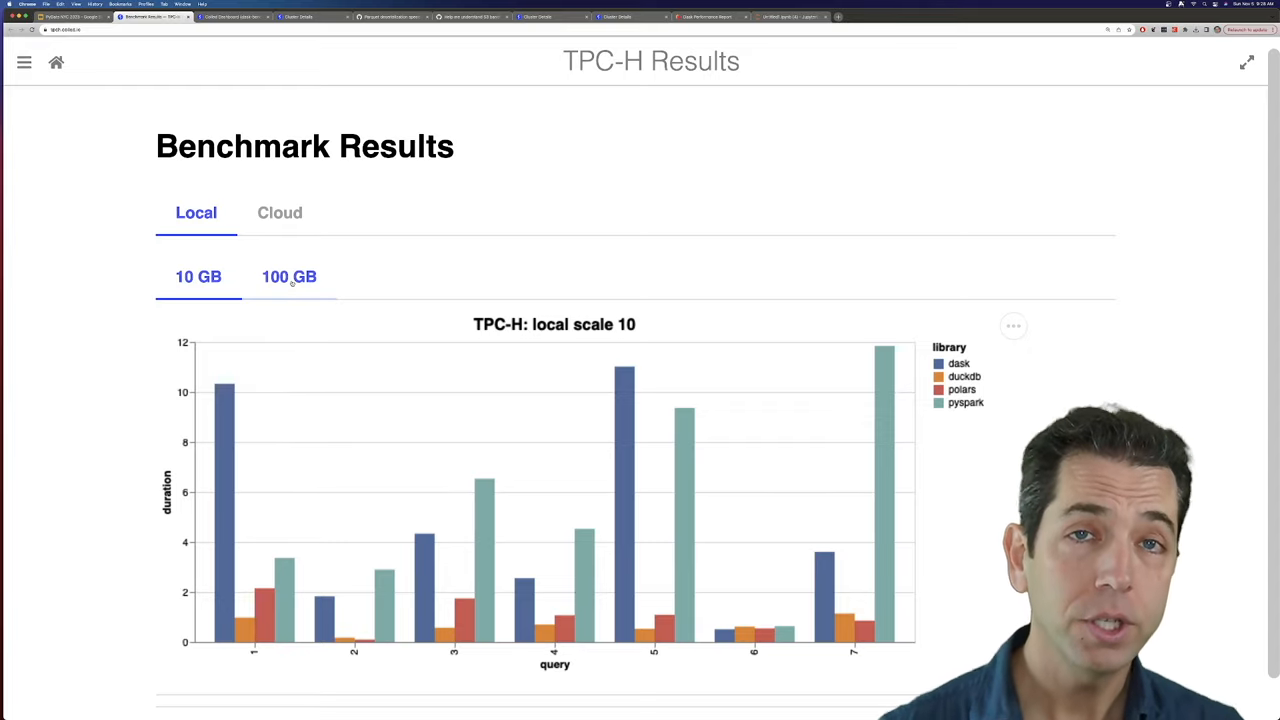
pyautogui.click(288, 276)
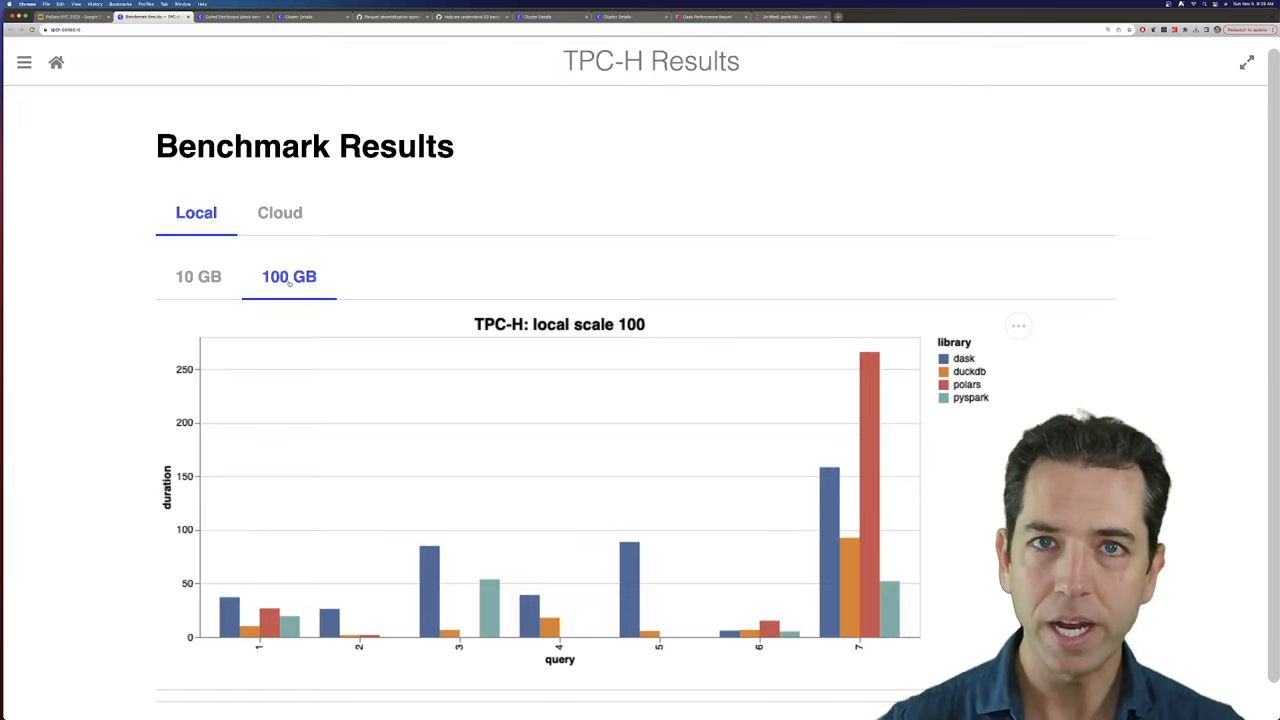
pyautogui.click(198, 276)
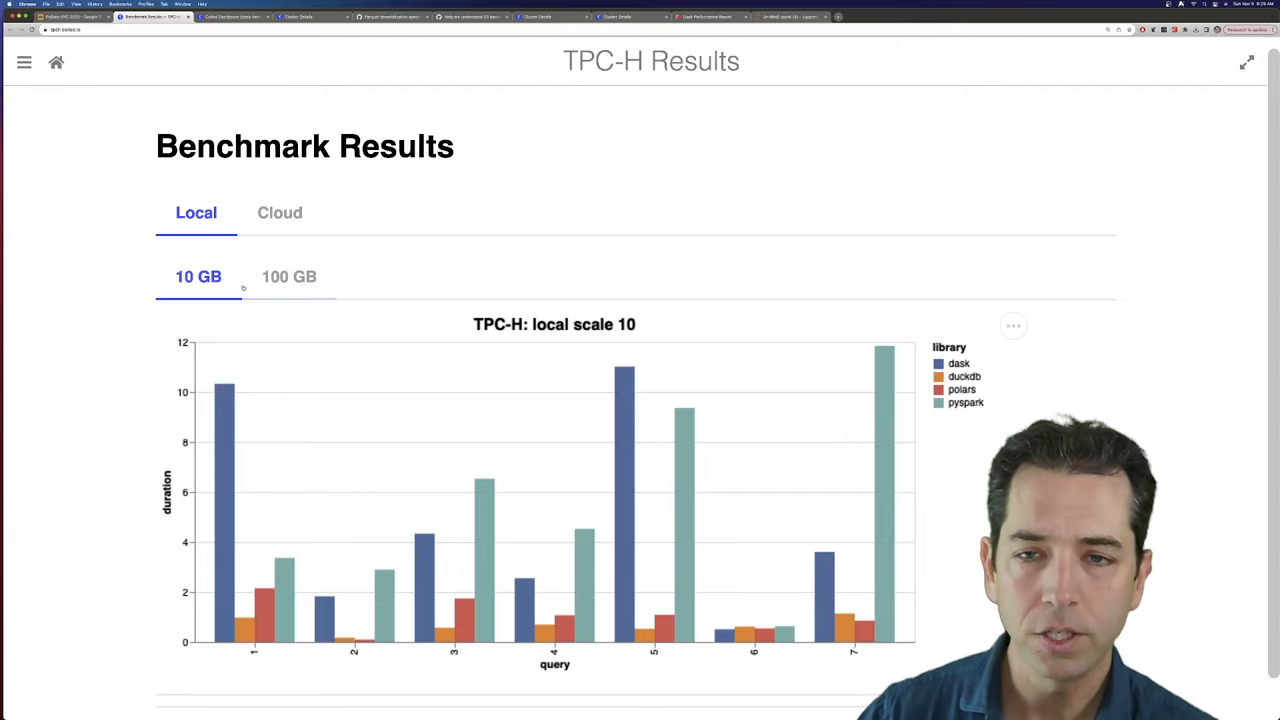
pyautogui.click(288, 276)
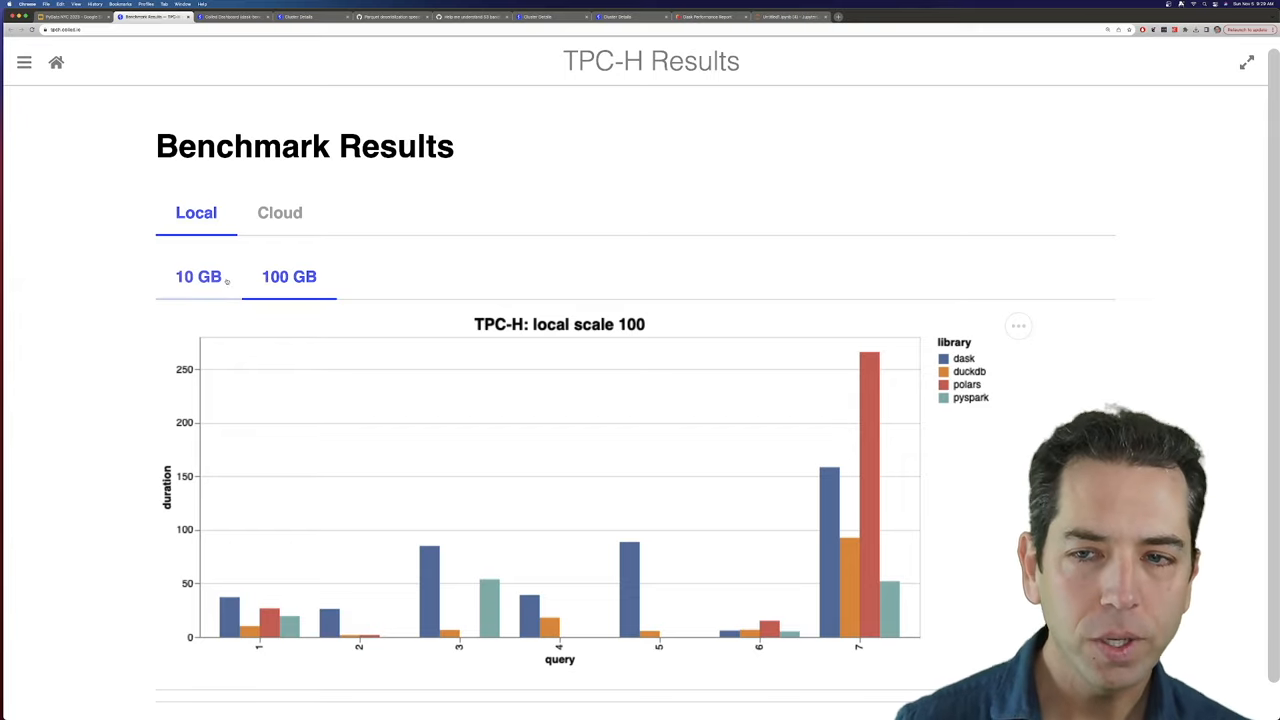
pyautogui.click(198, 276)
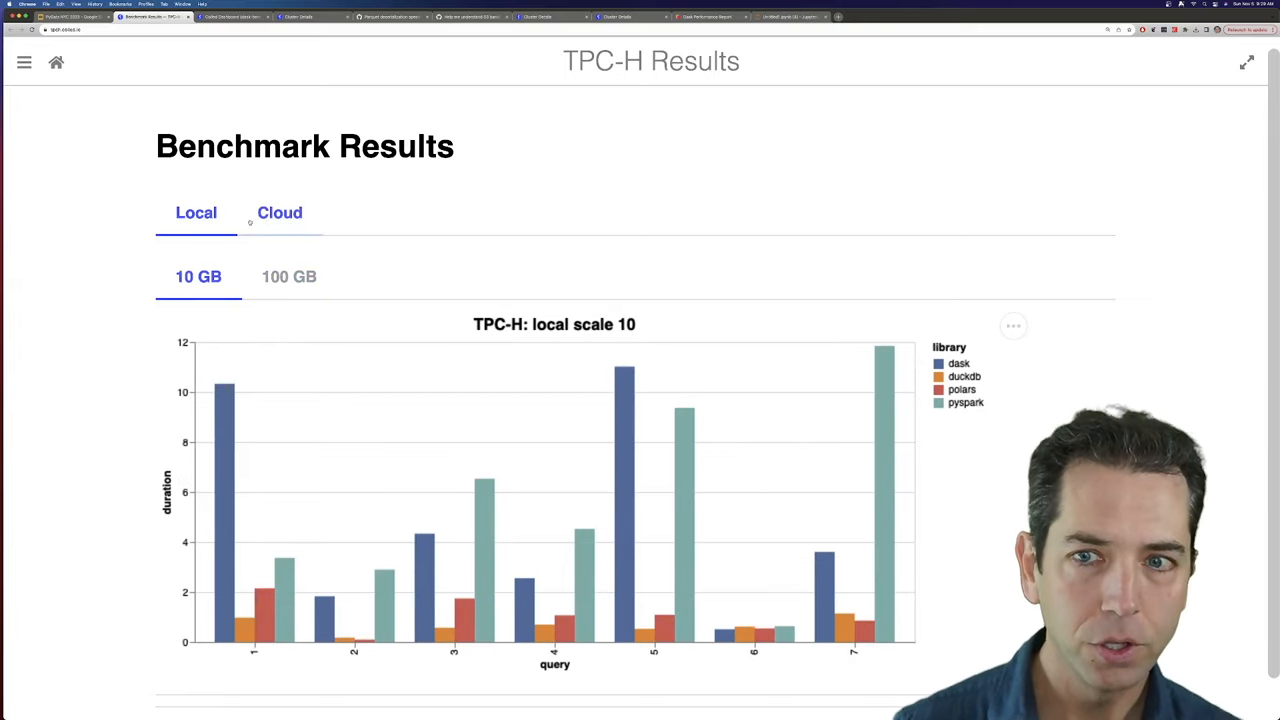
# Show the Cloud benchmark chart at 10 GB scale
pyautogui.click(280, 212)
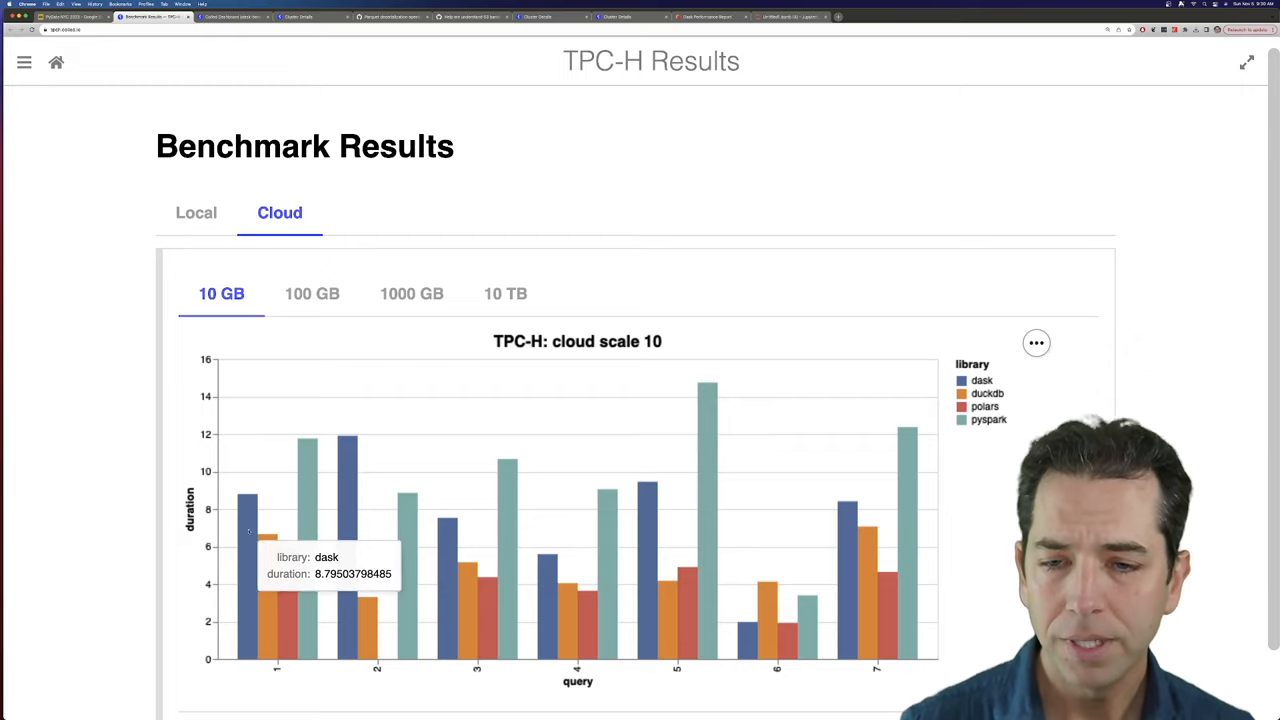
pyautogui.moveTo(304, 524)
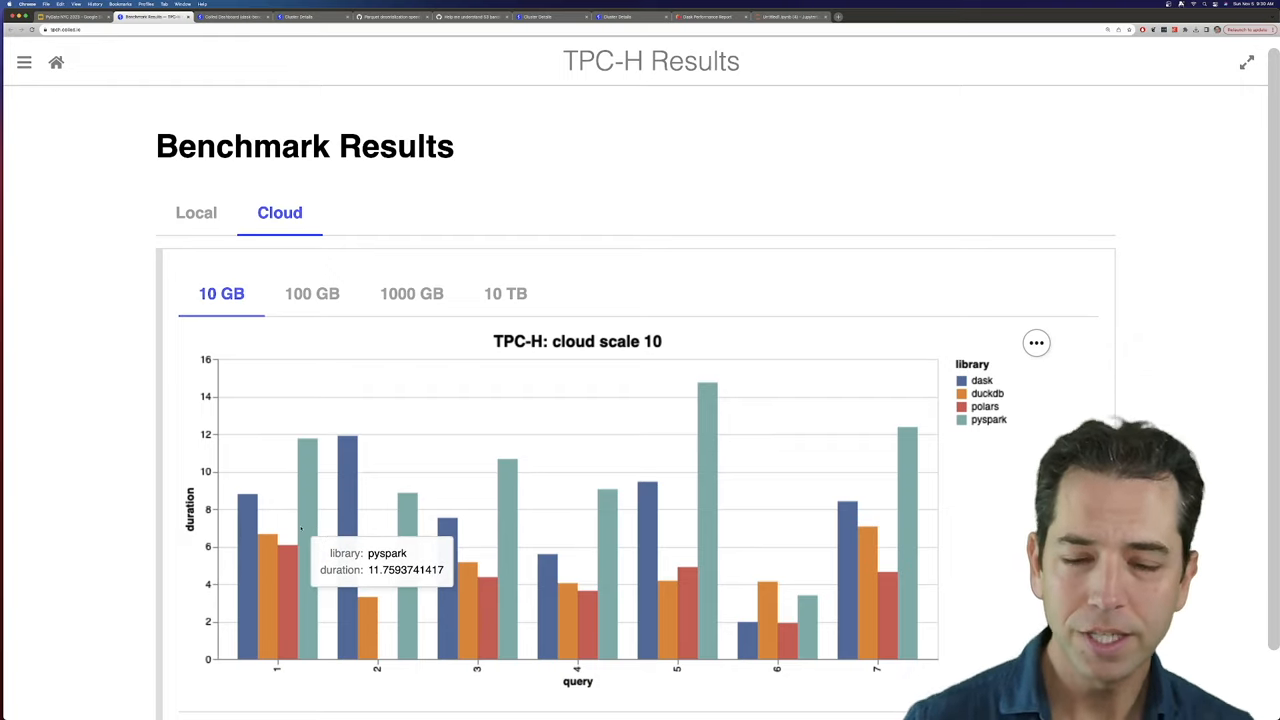
pyautogui.moveTo(284, 592)
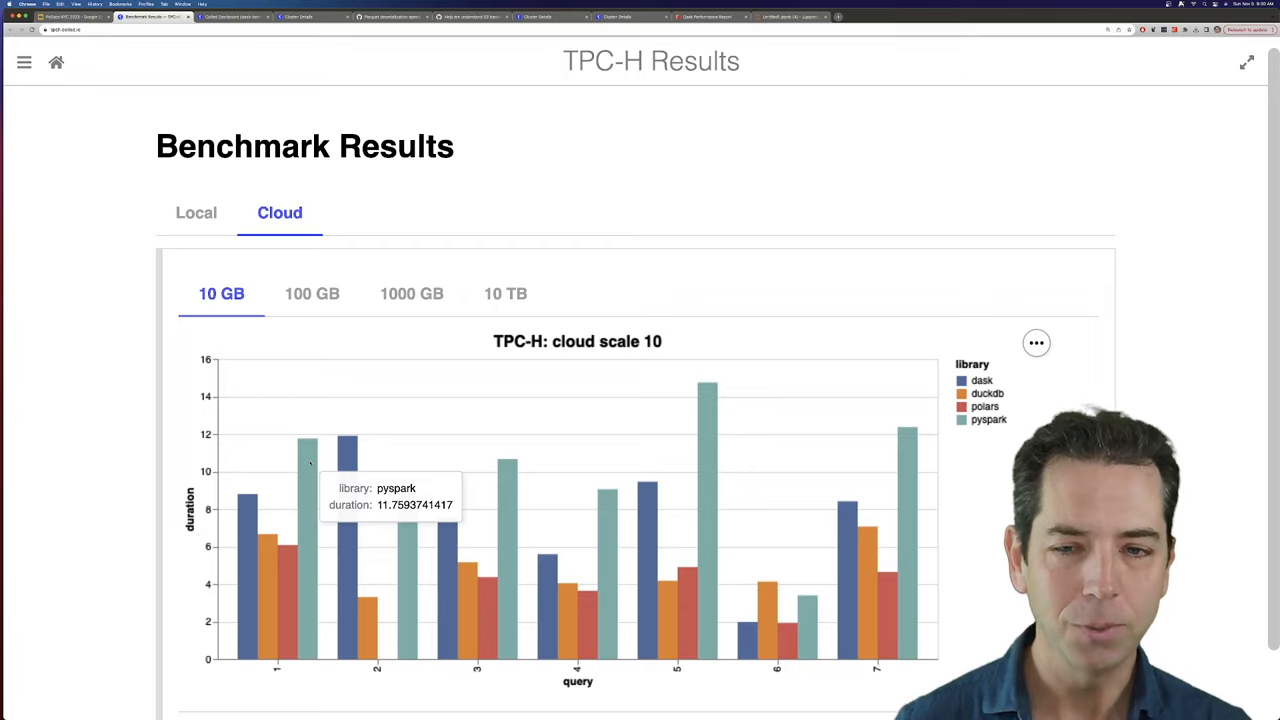
pyautogui.moveTo(290, 464)
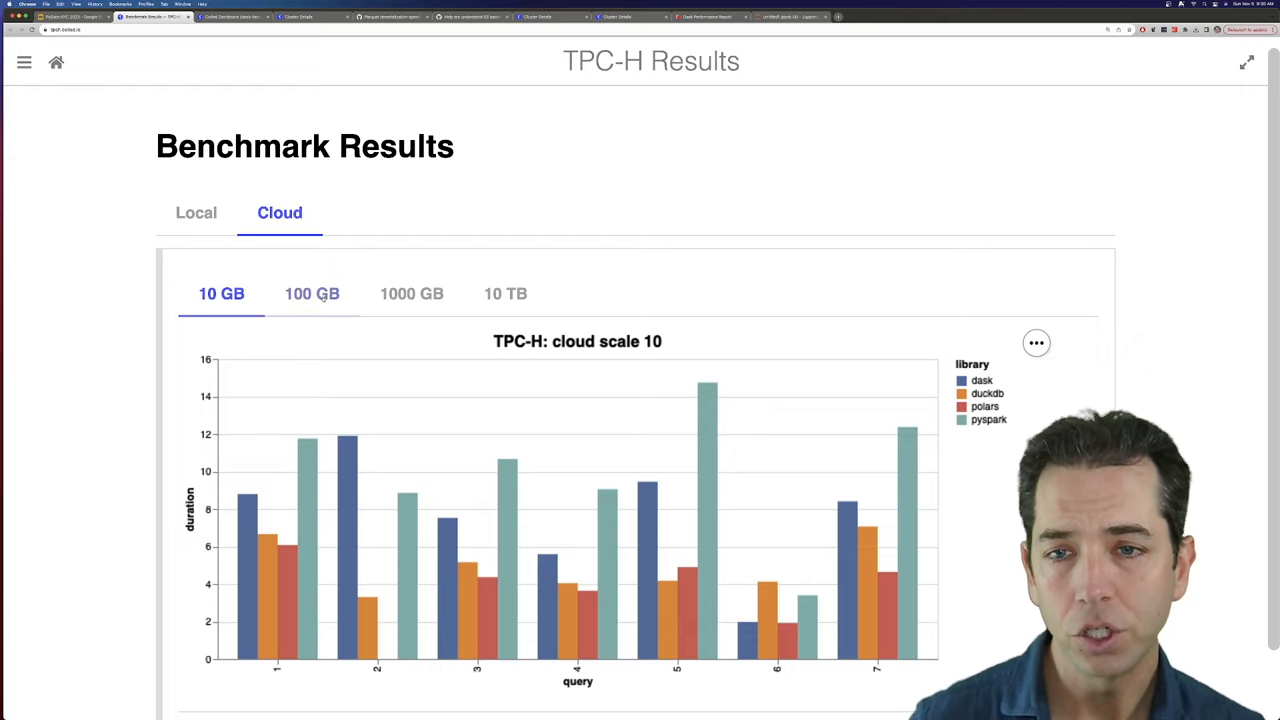
# Show the Cloud benchmark chart at 100 GB scale
pyautogui.click(312, 292)
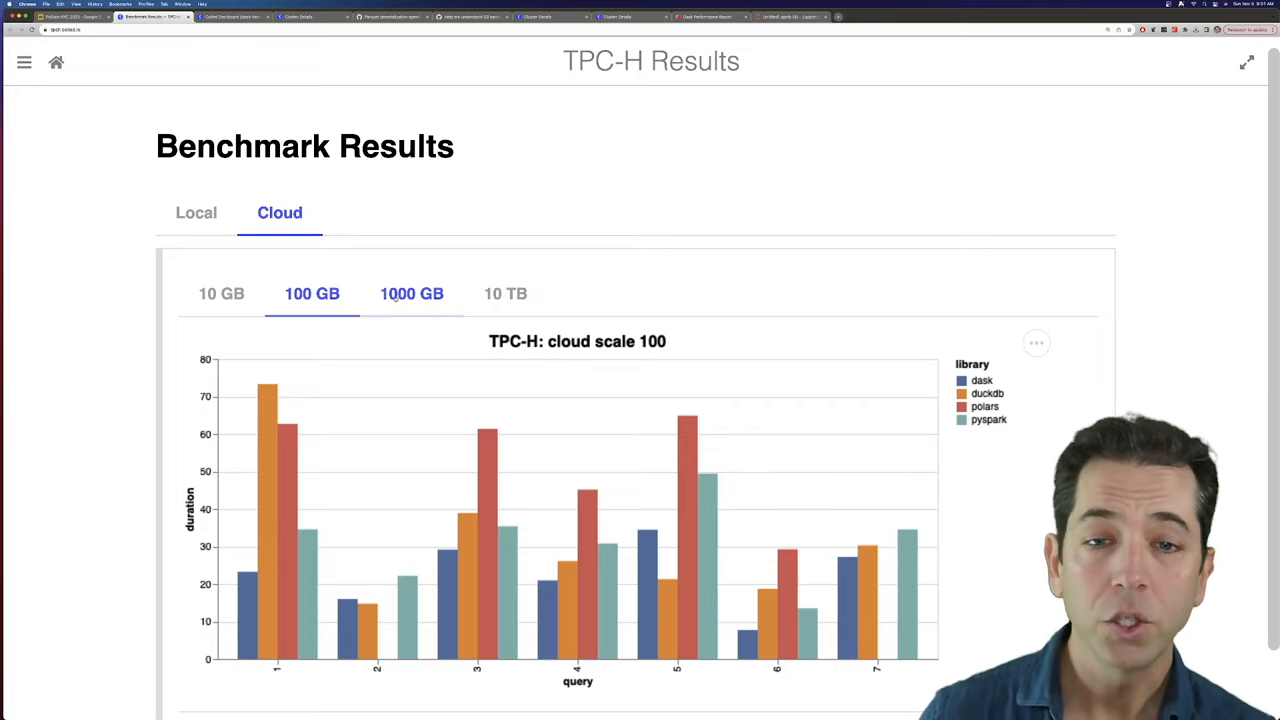
# Show the Cloud chart at 1000 GB, then at 10 TB with mostly Dask and DuckDB
pyautogui.click(412, 292)
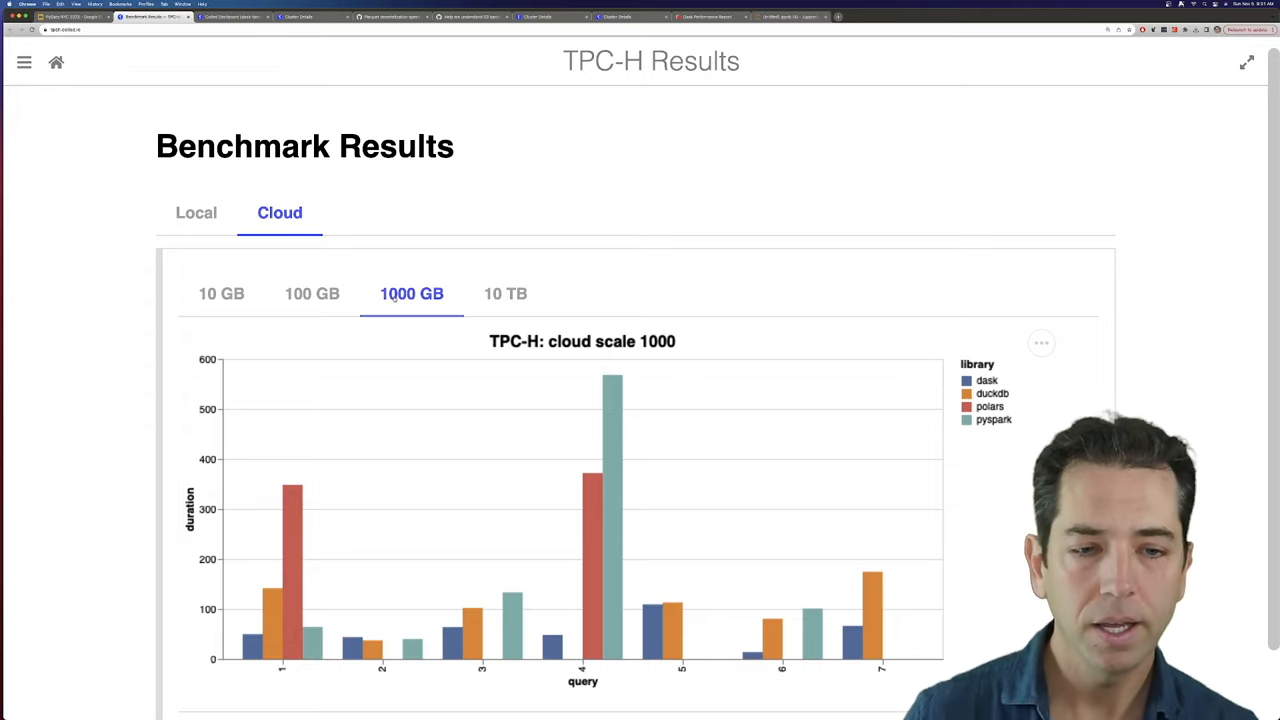
pyautogui.moveTo(612, 414)
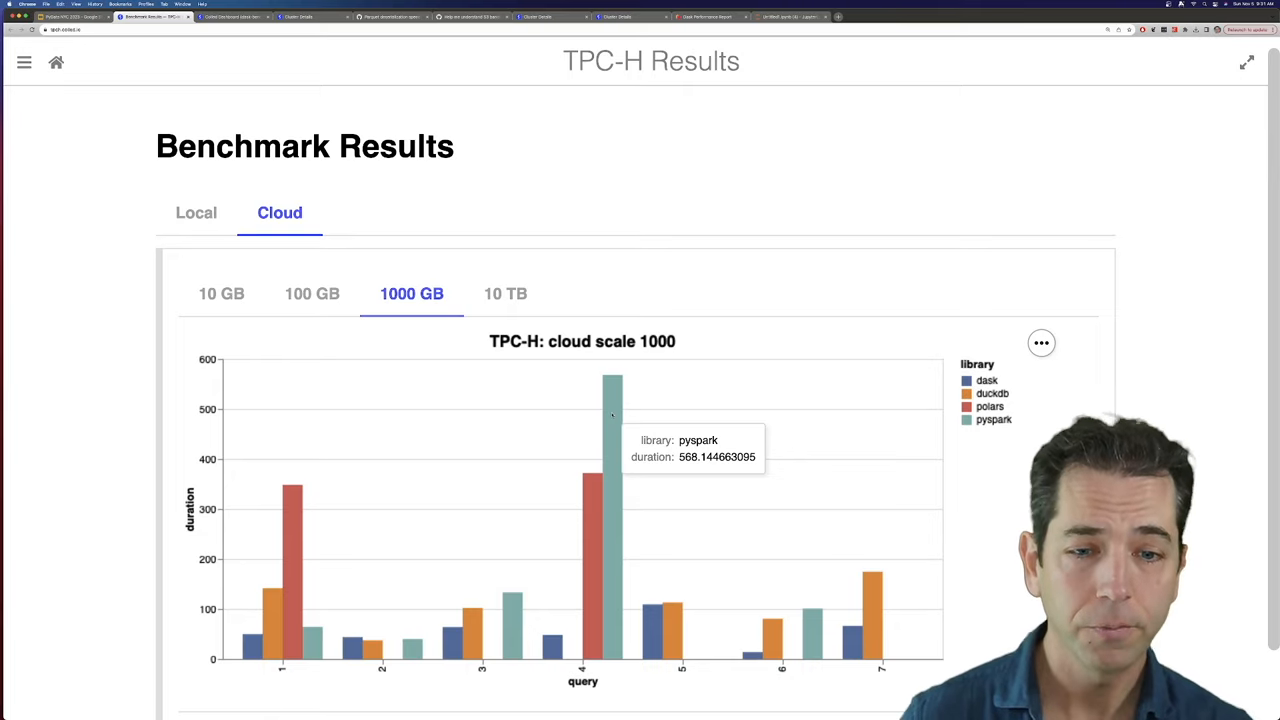
pyautogui.click(504, 292)
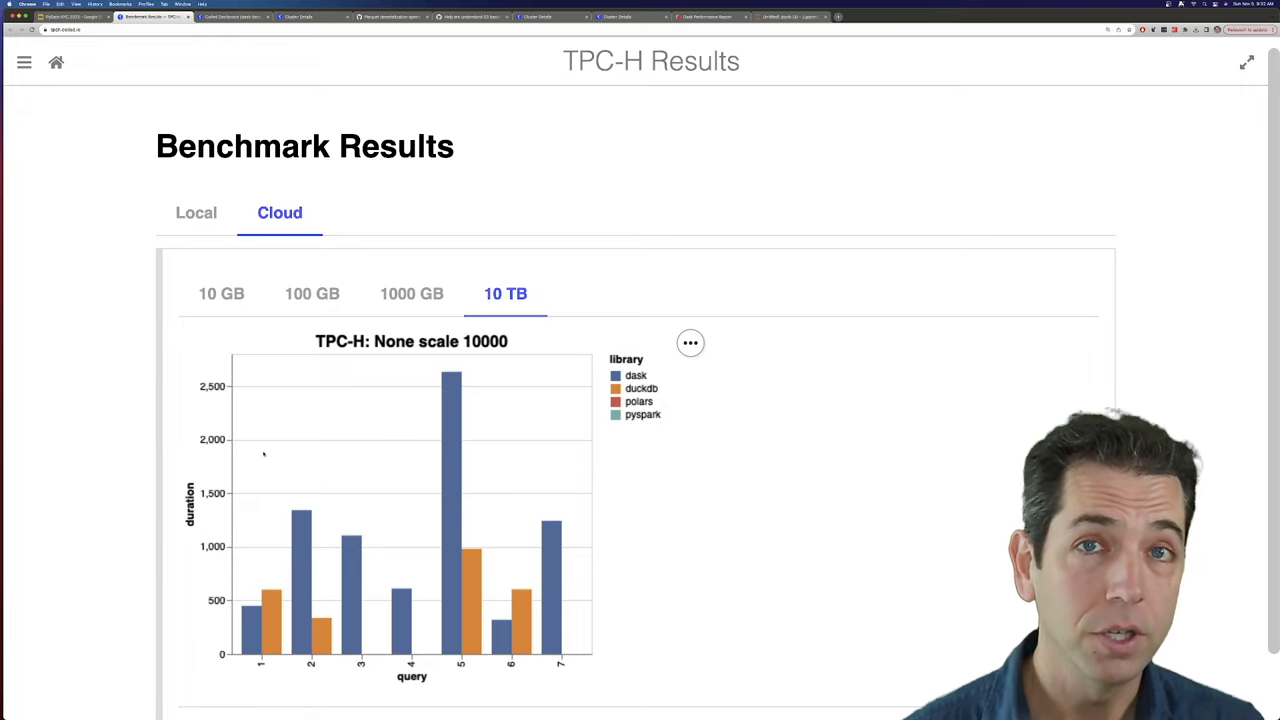
pyautogui.moveTo(450, 404)
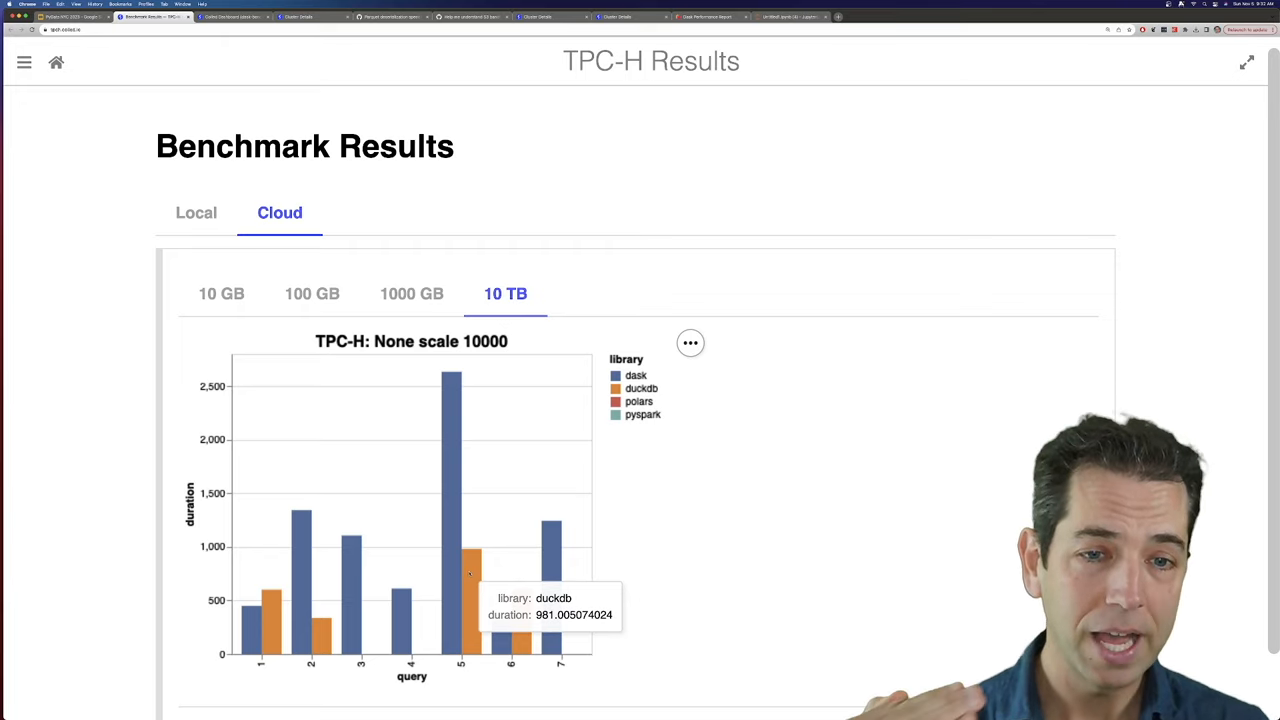
pyautogui.moveTo(456, 516)
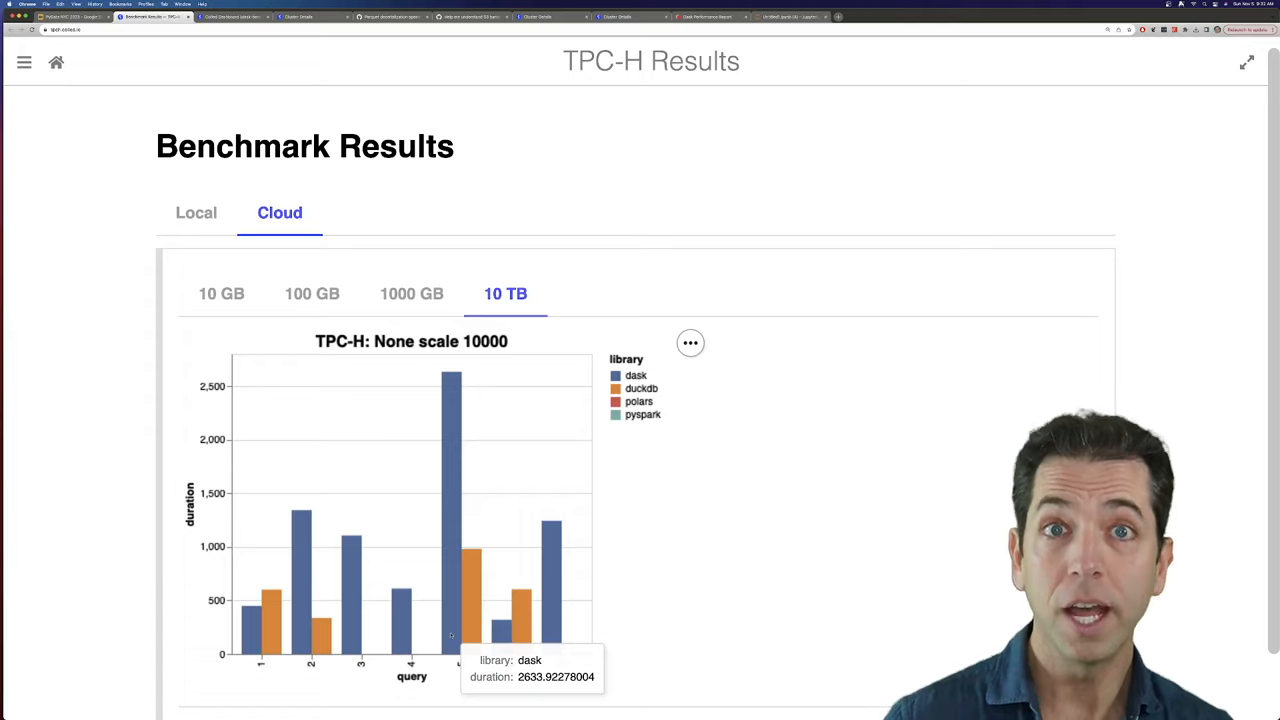
pyautogui.moveTo(444, 468)
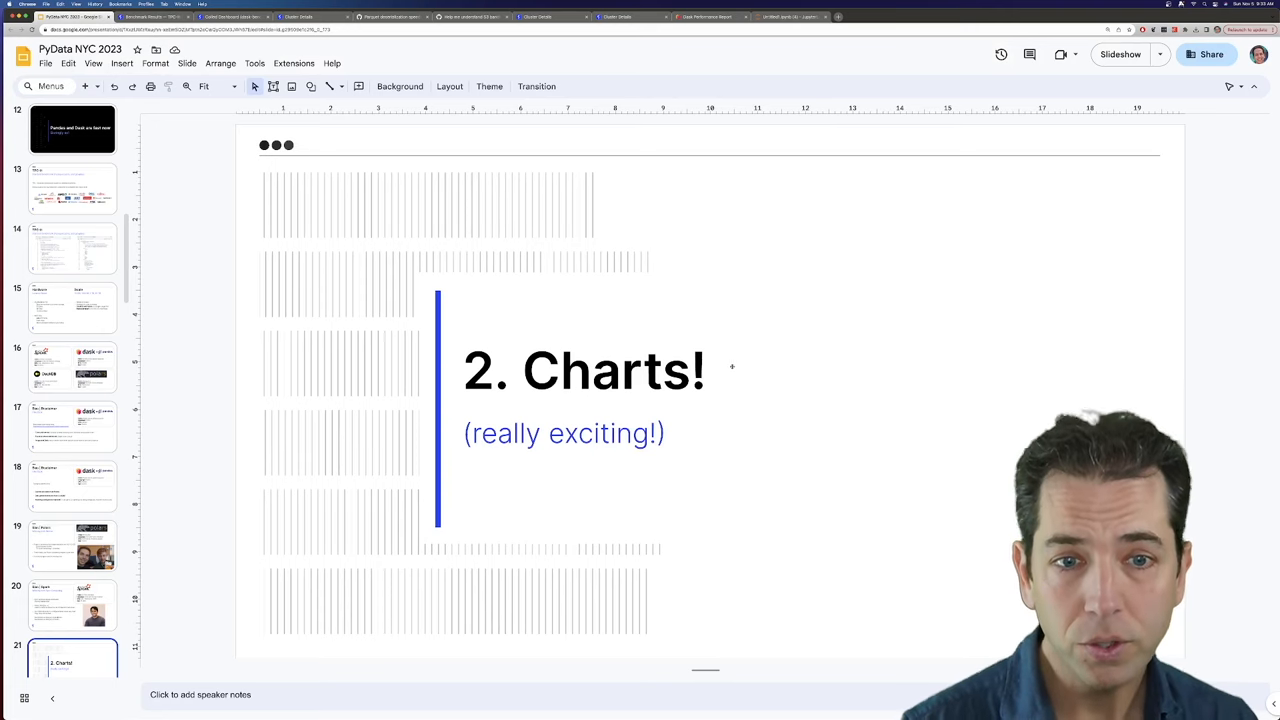
# Switch from the Charts! slide to the coiled/benchmarks GitHub repository
pyautogui.click(150, 16)
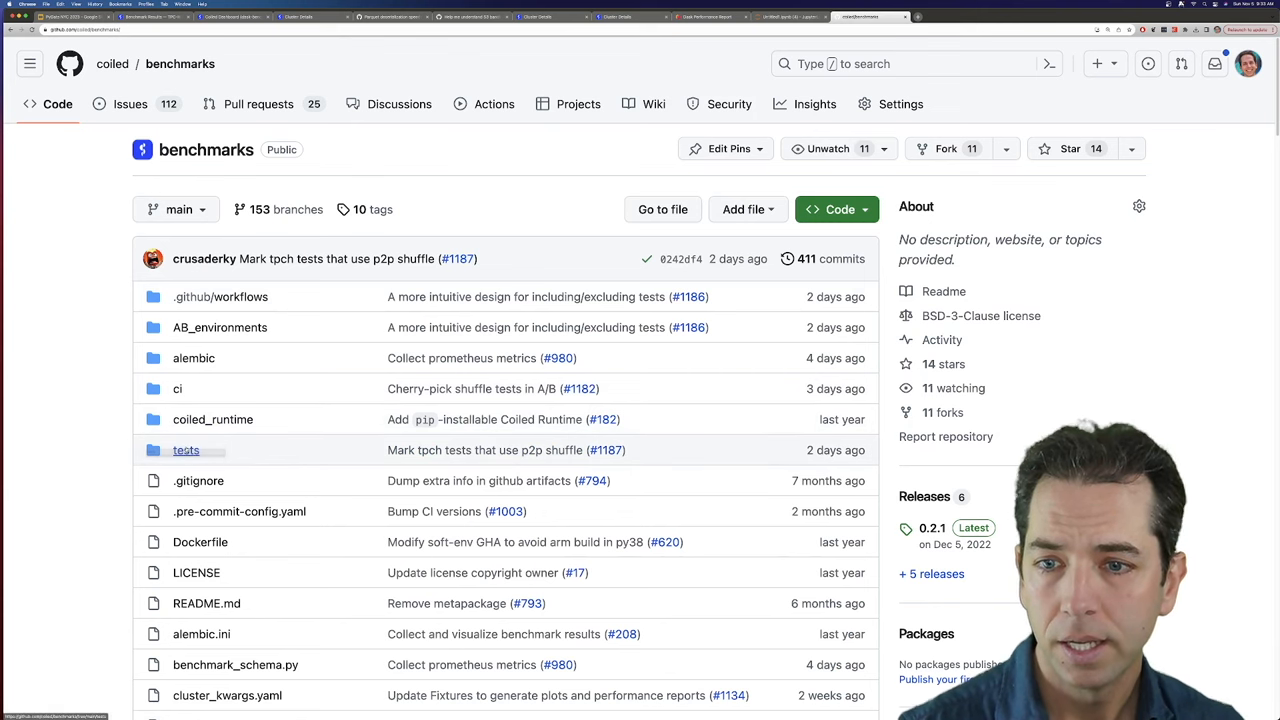
# Browse tests/tpch to view conftest.py, then return to the slides
pyautogui.click(186, 450)
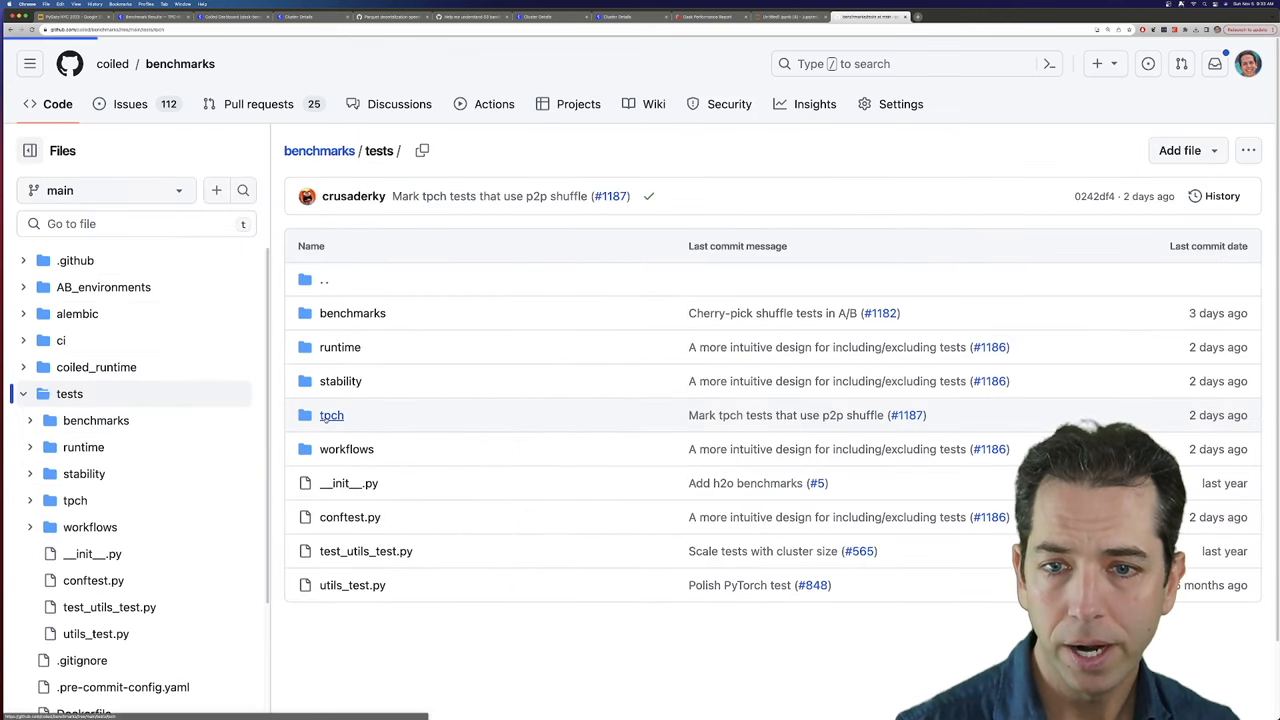
pyautogui.click(332, 414)
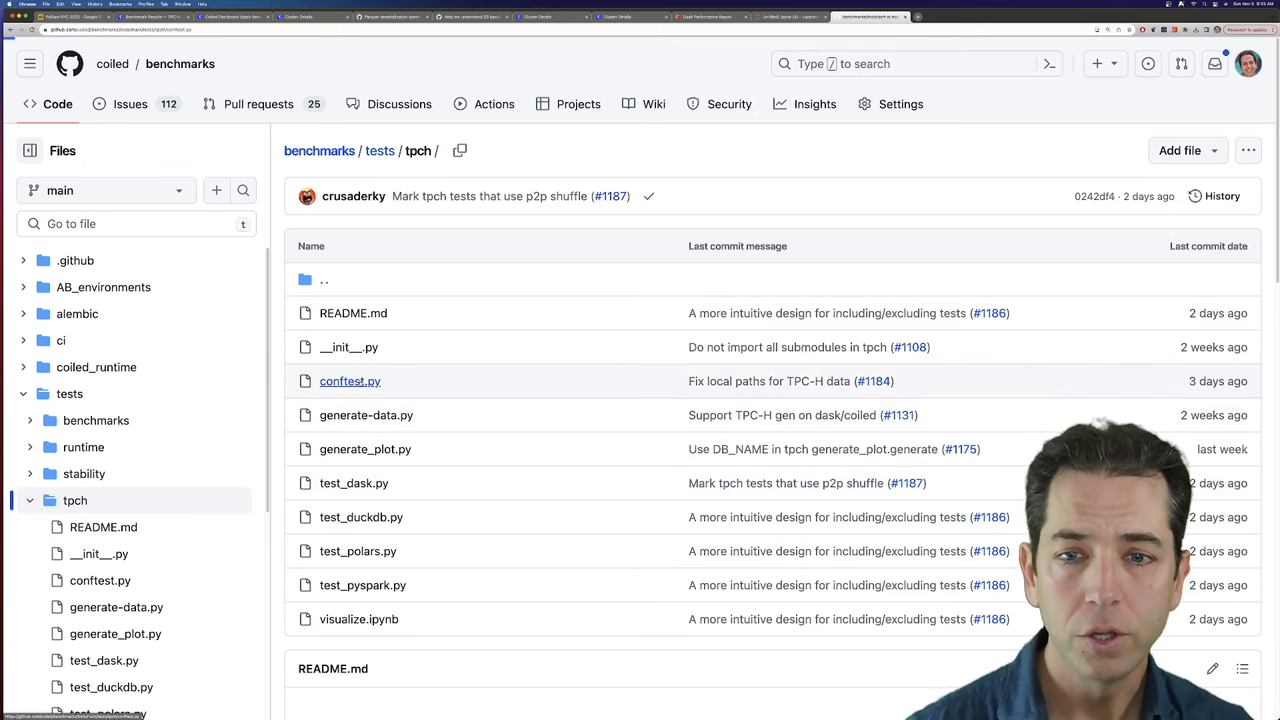
pyautogui.click(348, 380)
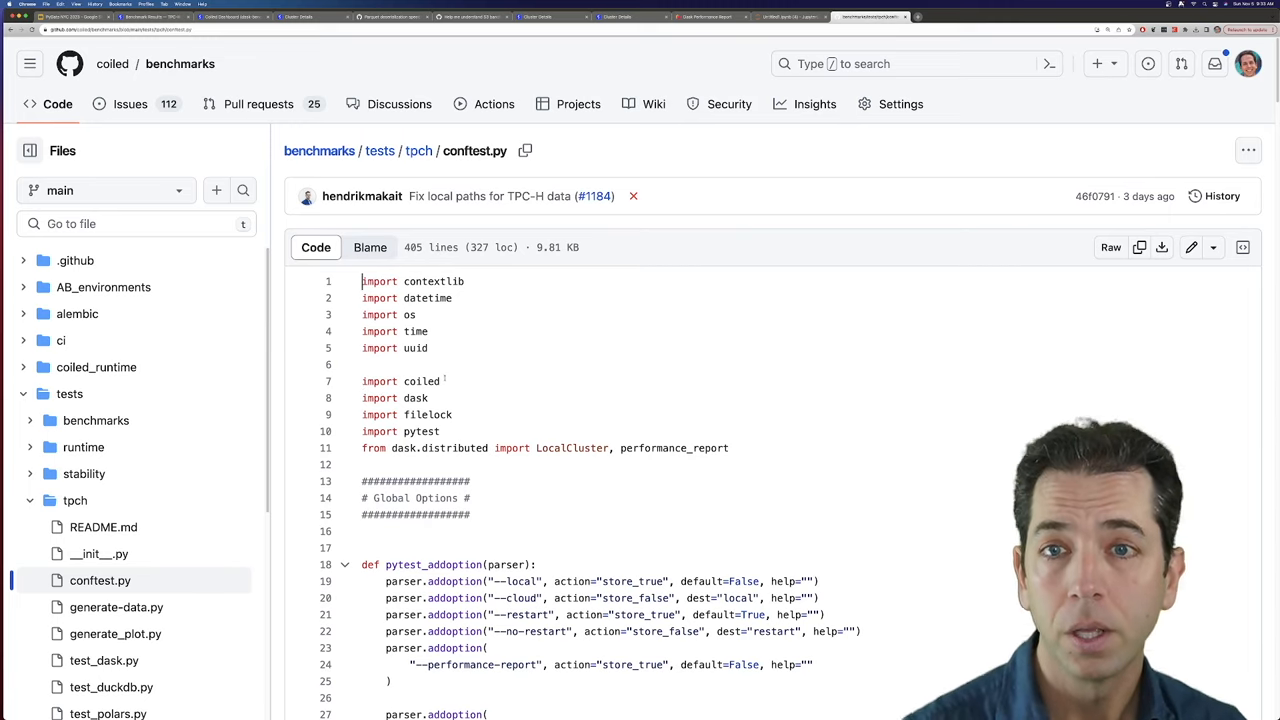
pyautogui.click(868, 16)
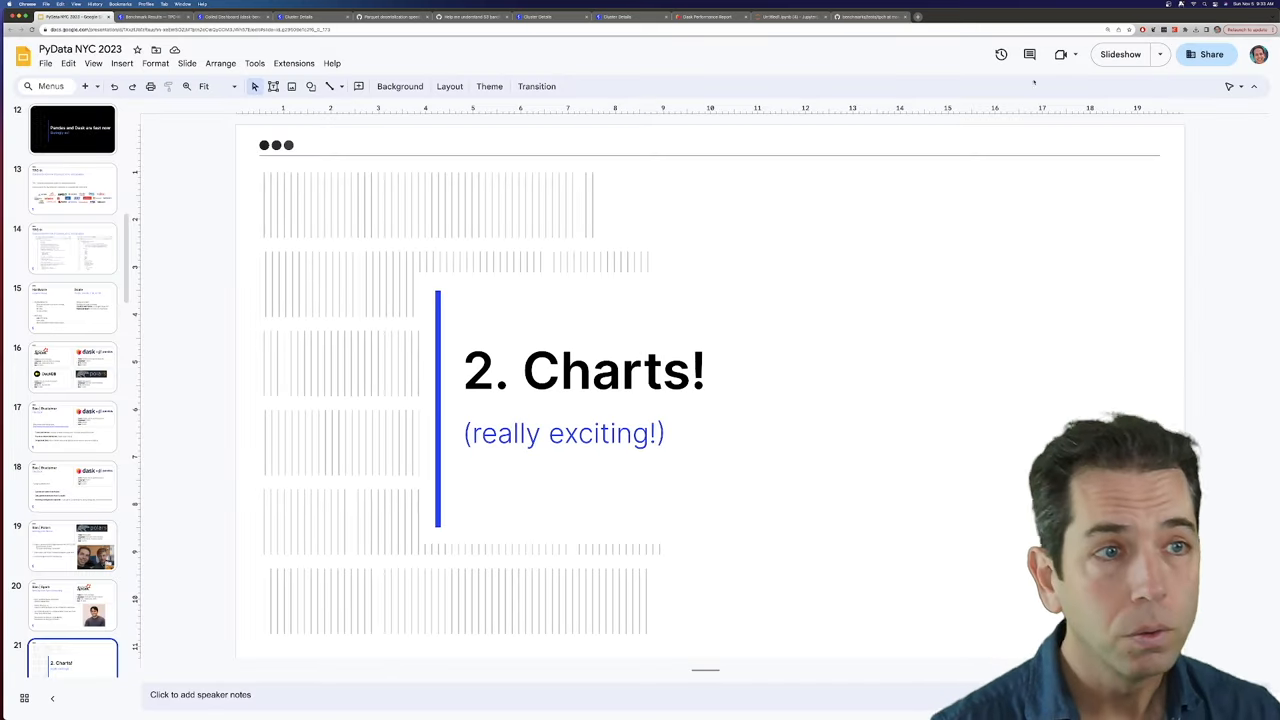
# Advance to the S3 Bandwidth slide, then switch to the Coiled clusters dashboard
pyautogui.click(1120, 54)
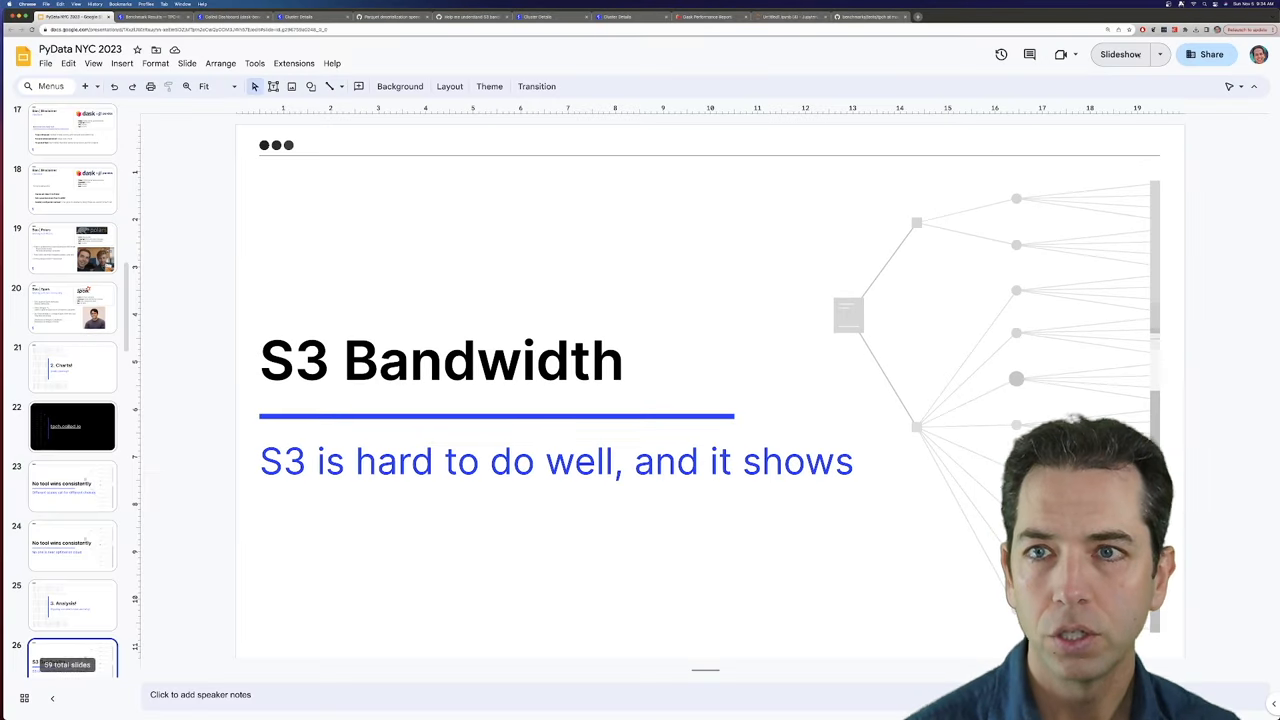
pyautogui.click(232, 16)
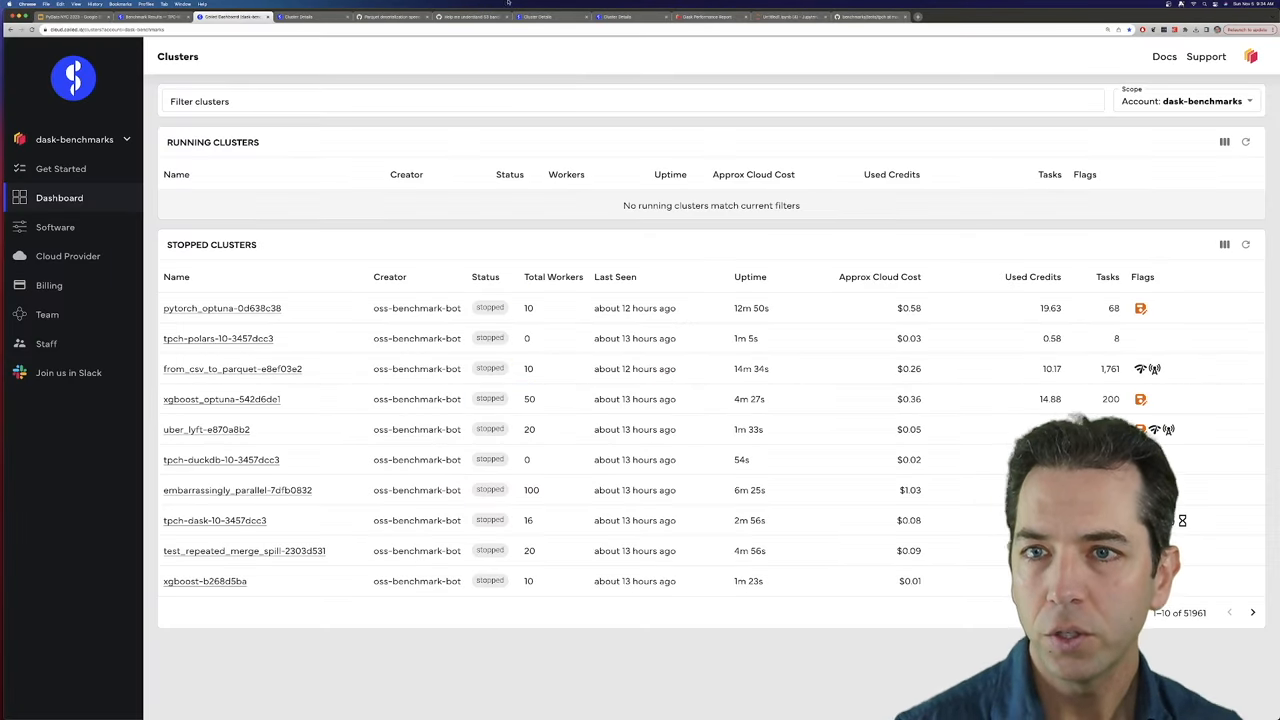
# Filter the Coiled cluster list by name to find the tpch-dask-1000-monday cluster
pyautogui.click(632, 100)
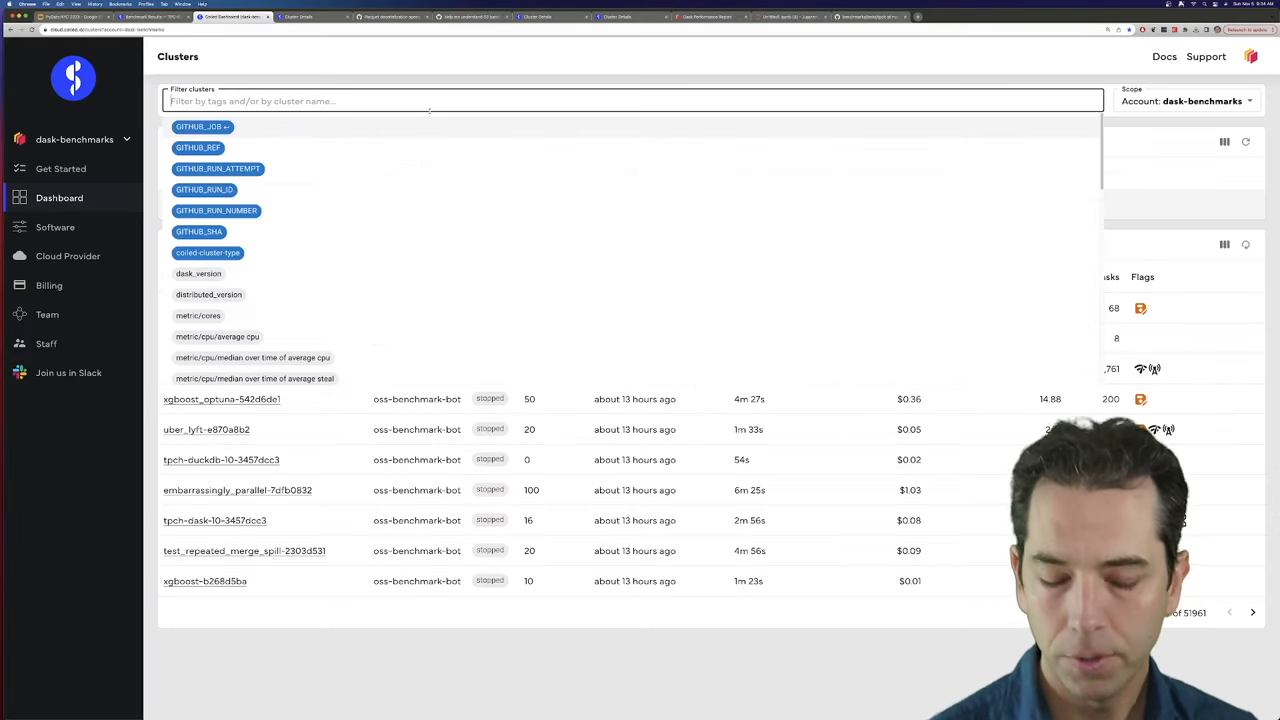
pyautogui.write('test-')
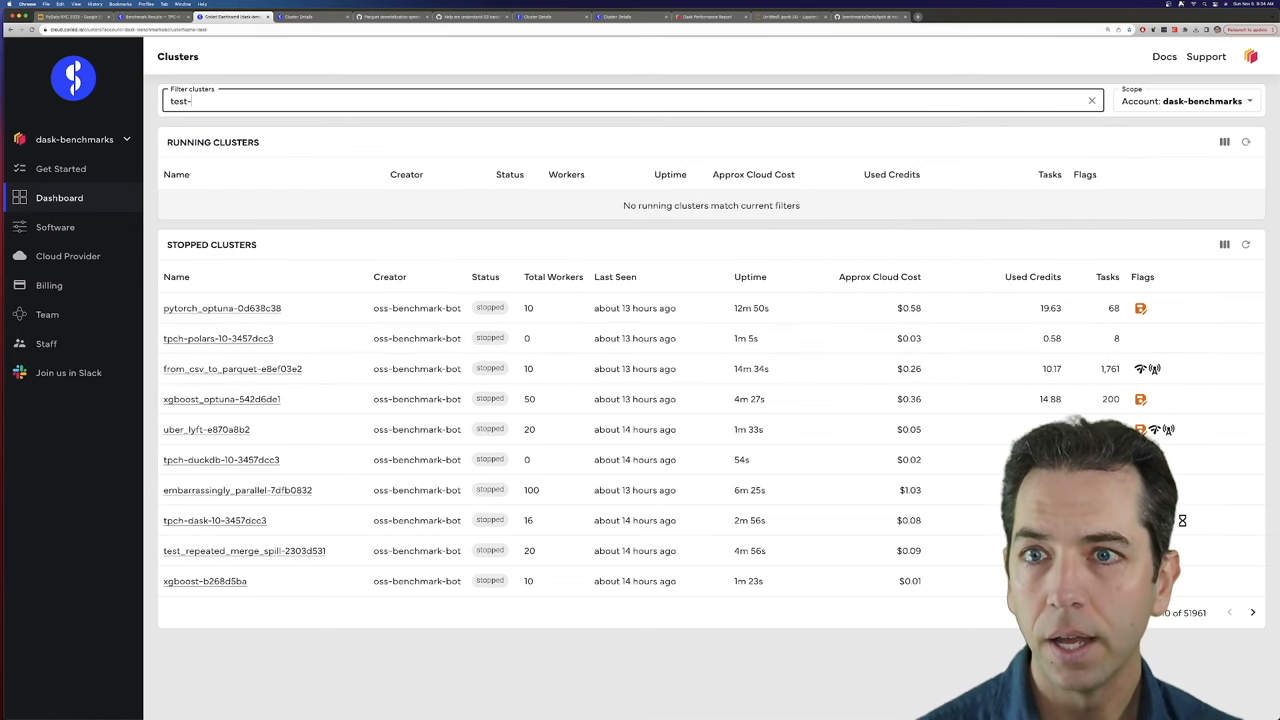
pyautogui.press('Backspace')
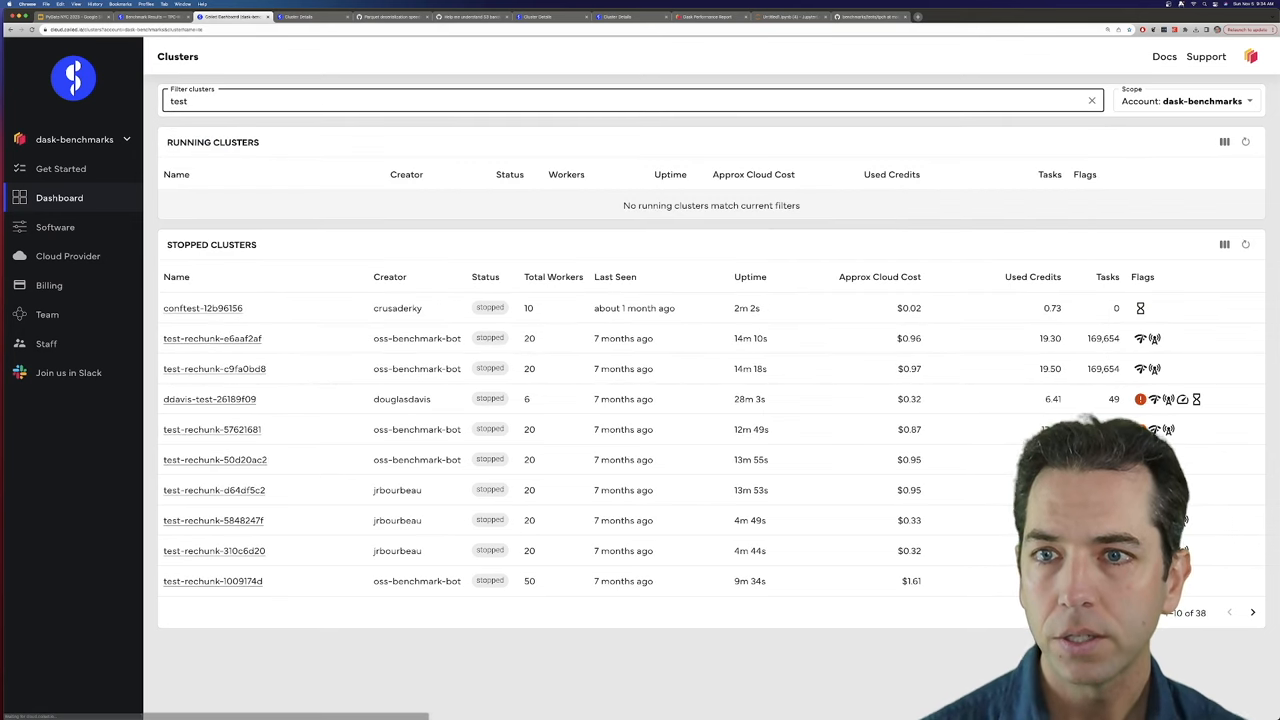
pyautogui.write('tph-')
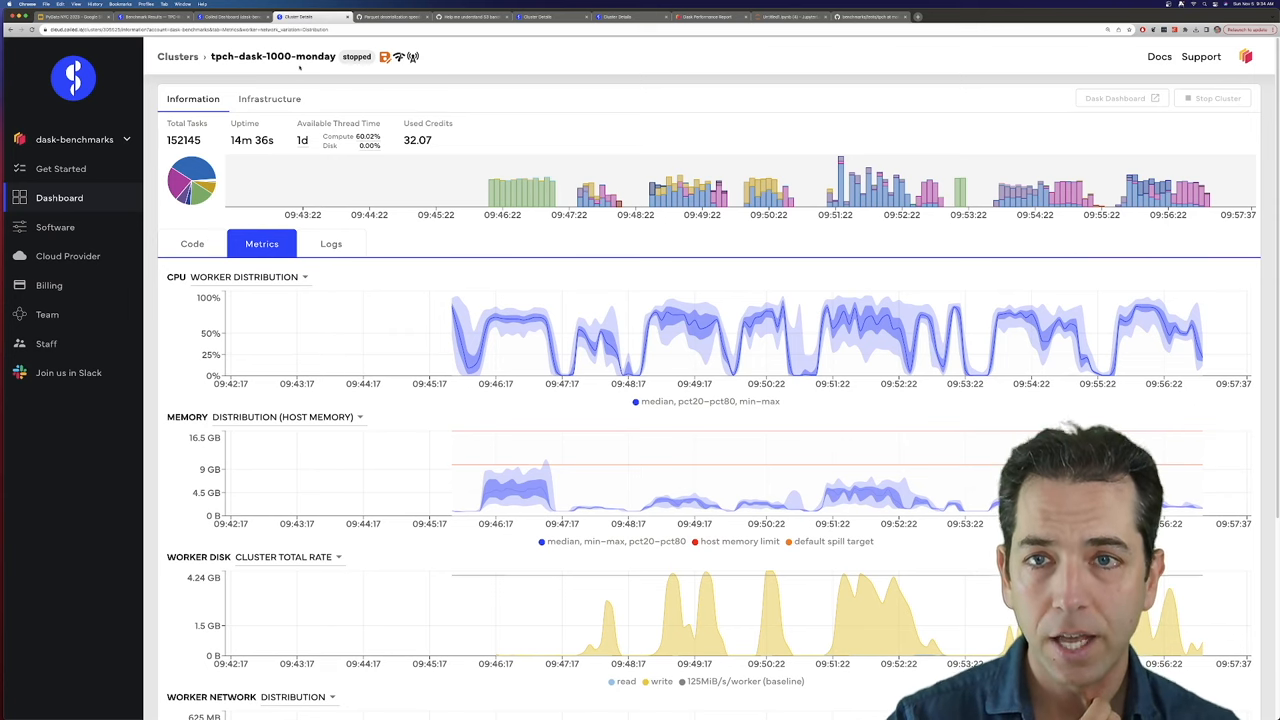
pyautogui.click(192, 244)
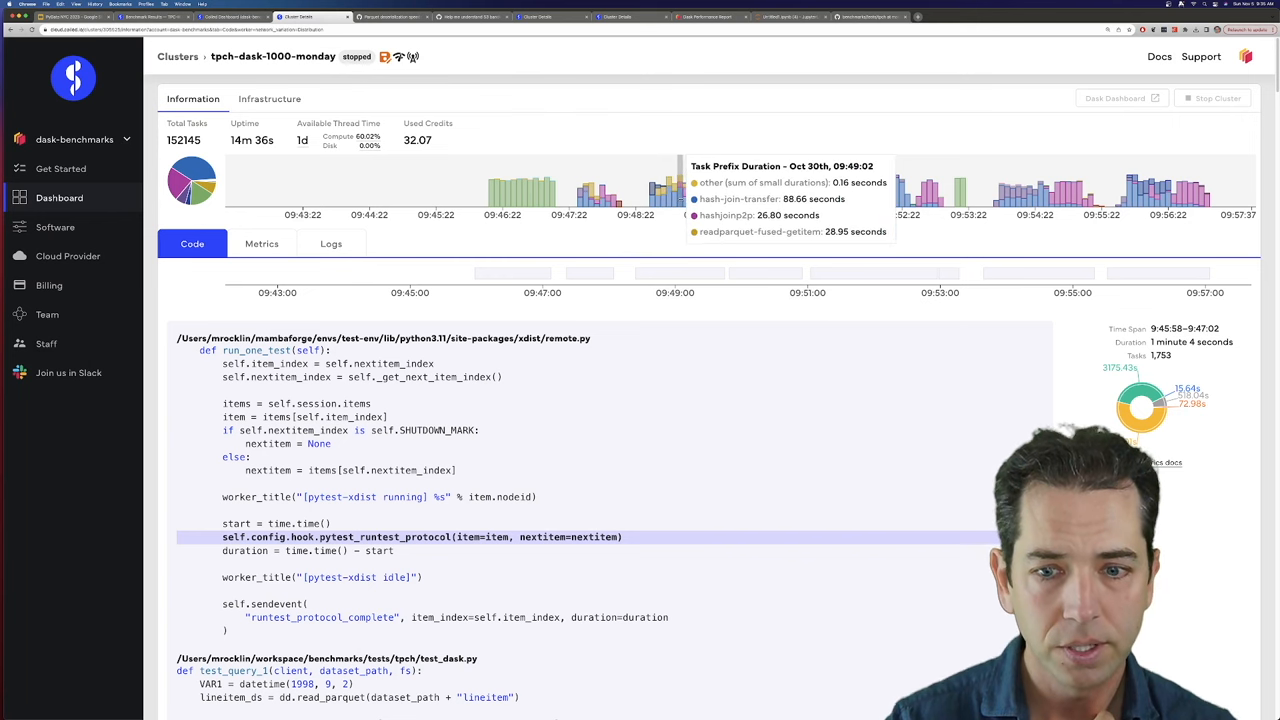
pyautogui.scroll(-3)
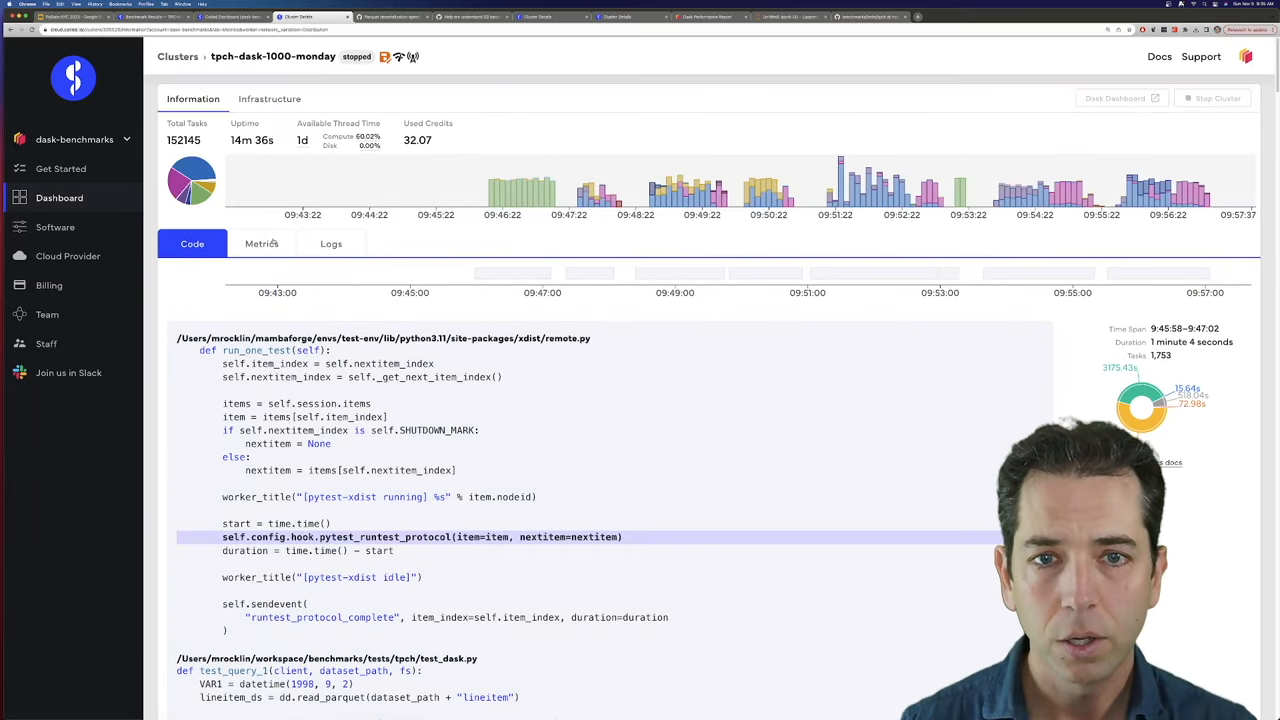
pyautogui.click(260, 244)
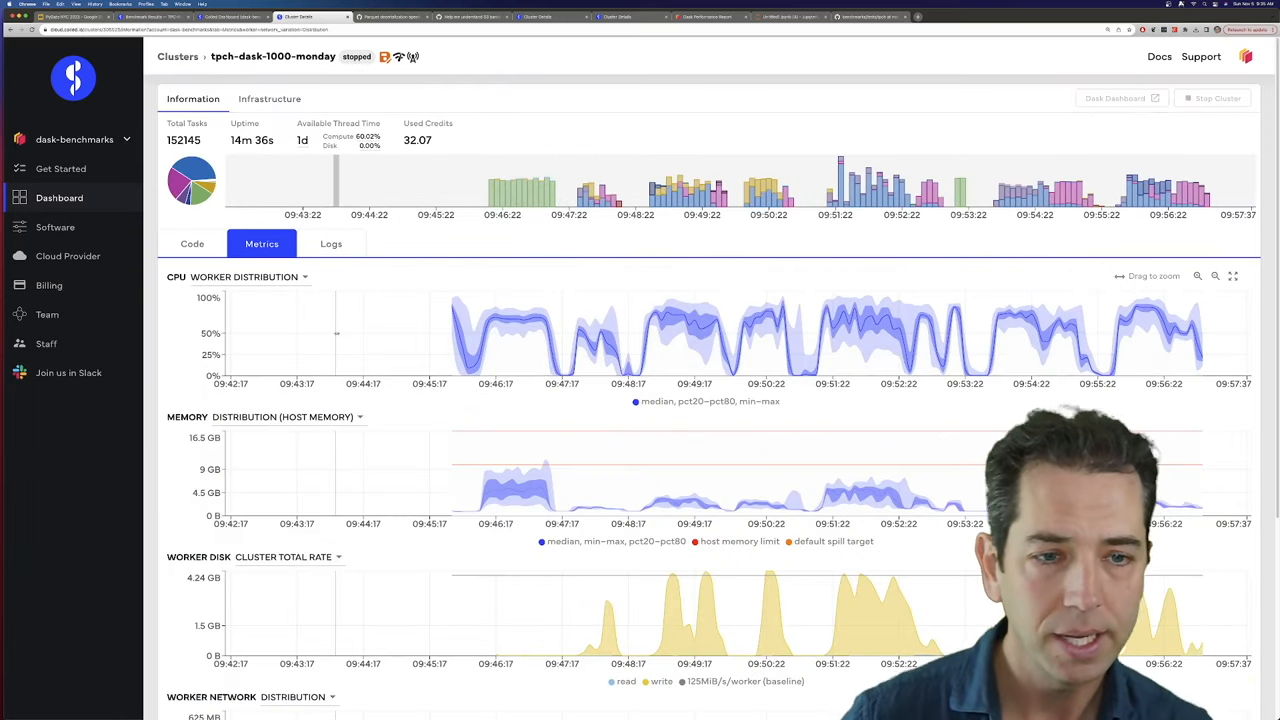
pyautogui.scroll(-3)
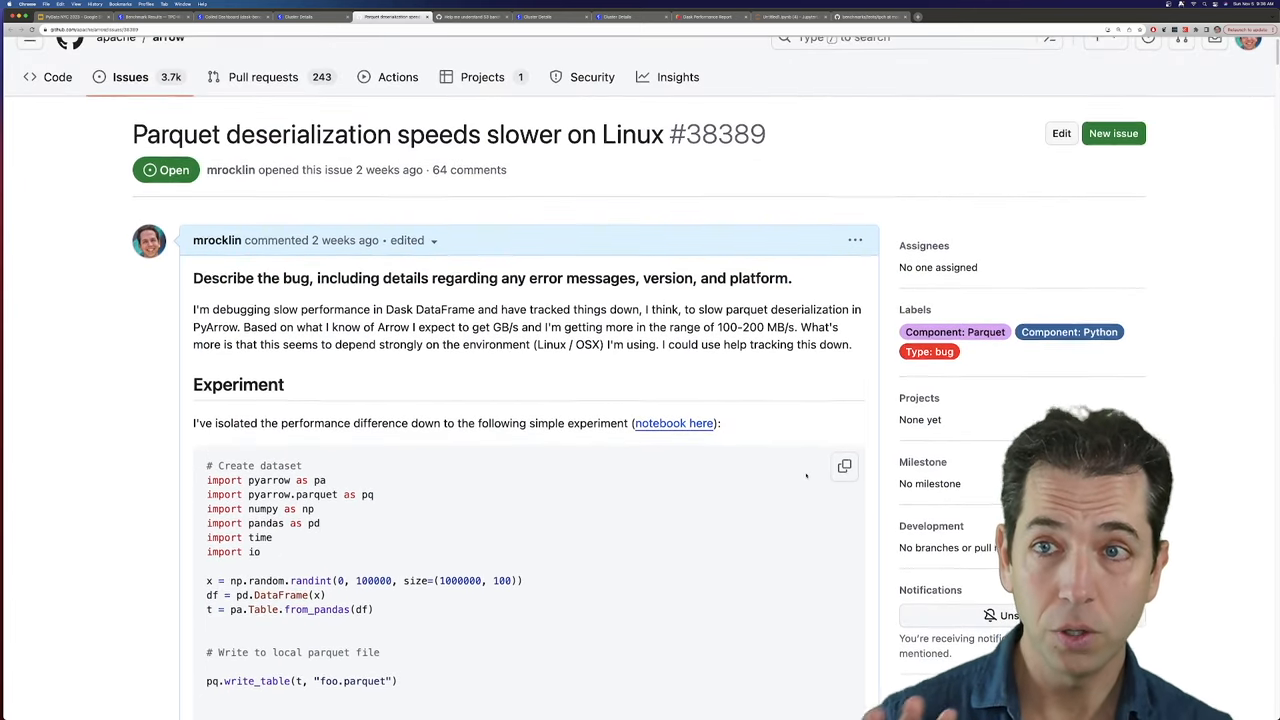
# Scroll the Arrow issue to its results, highlight the Ubuntu result, then leave the issue
pyautogui.scroll(-3)
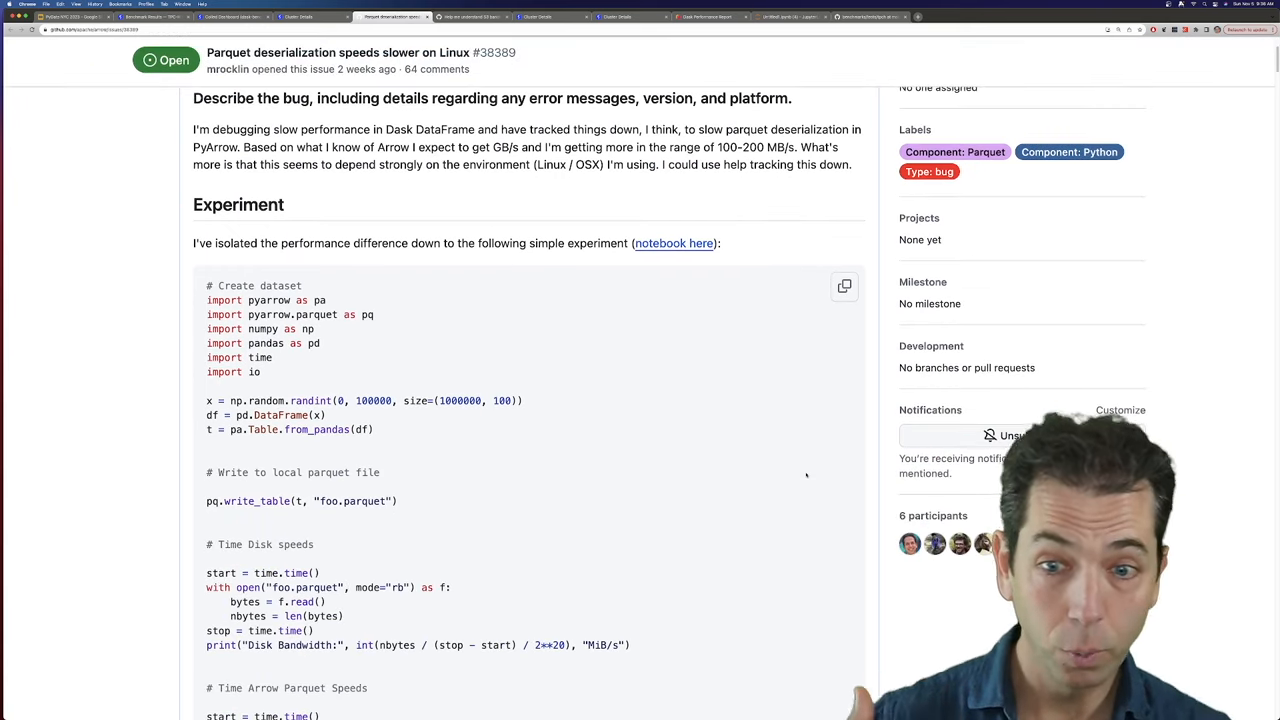
pyautogui.scroll(-3)
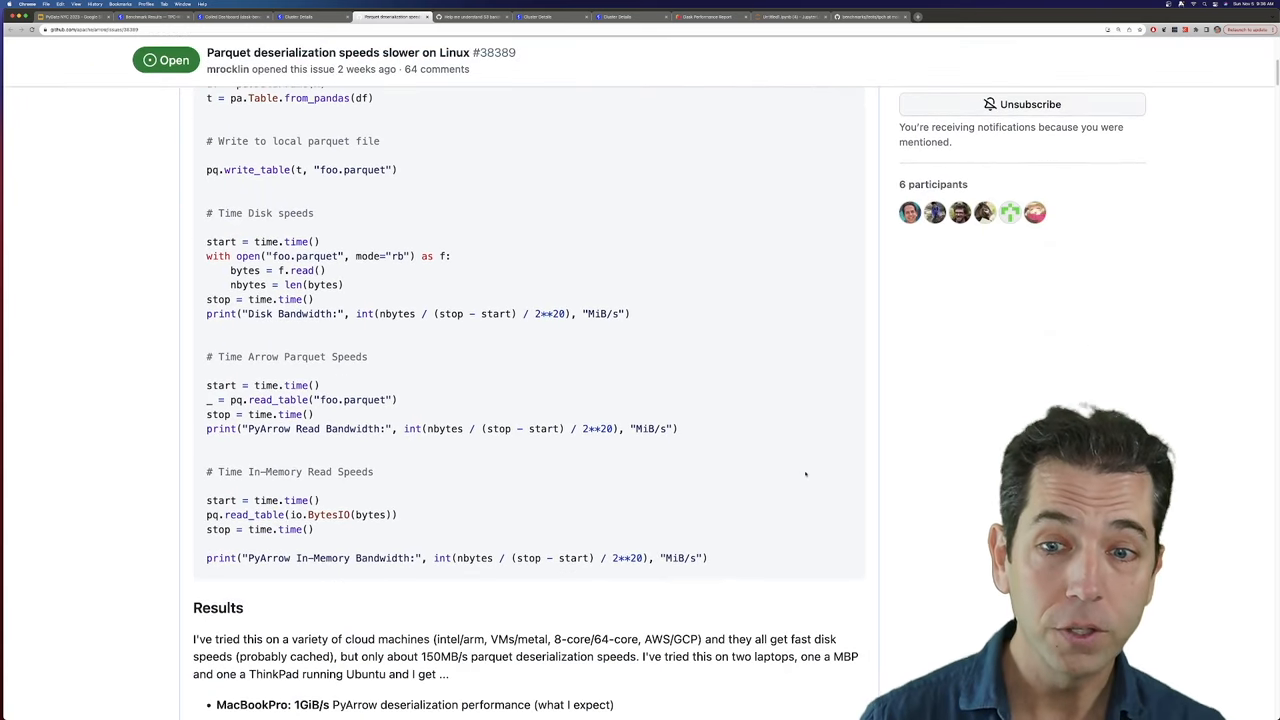
pyautogui.scroll(-3)
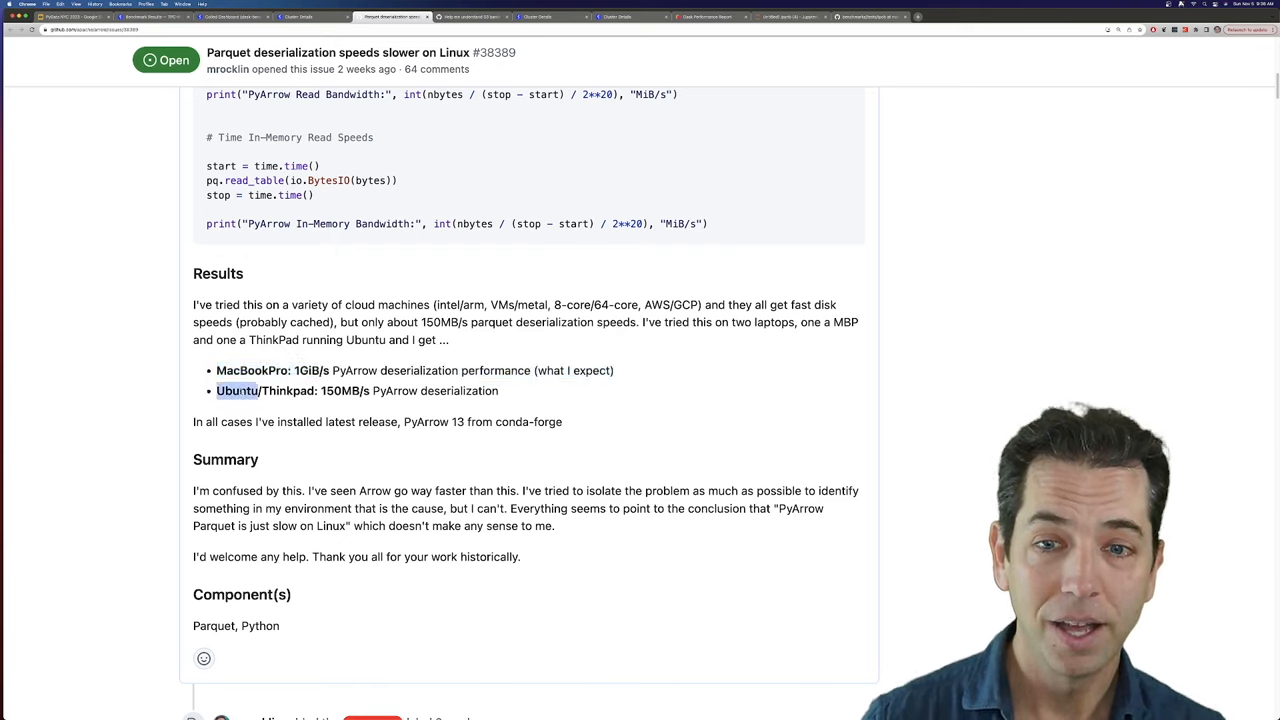
pyautogui.moveTo(216, 390); pyautogui.dragTo(500, 390)
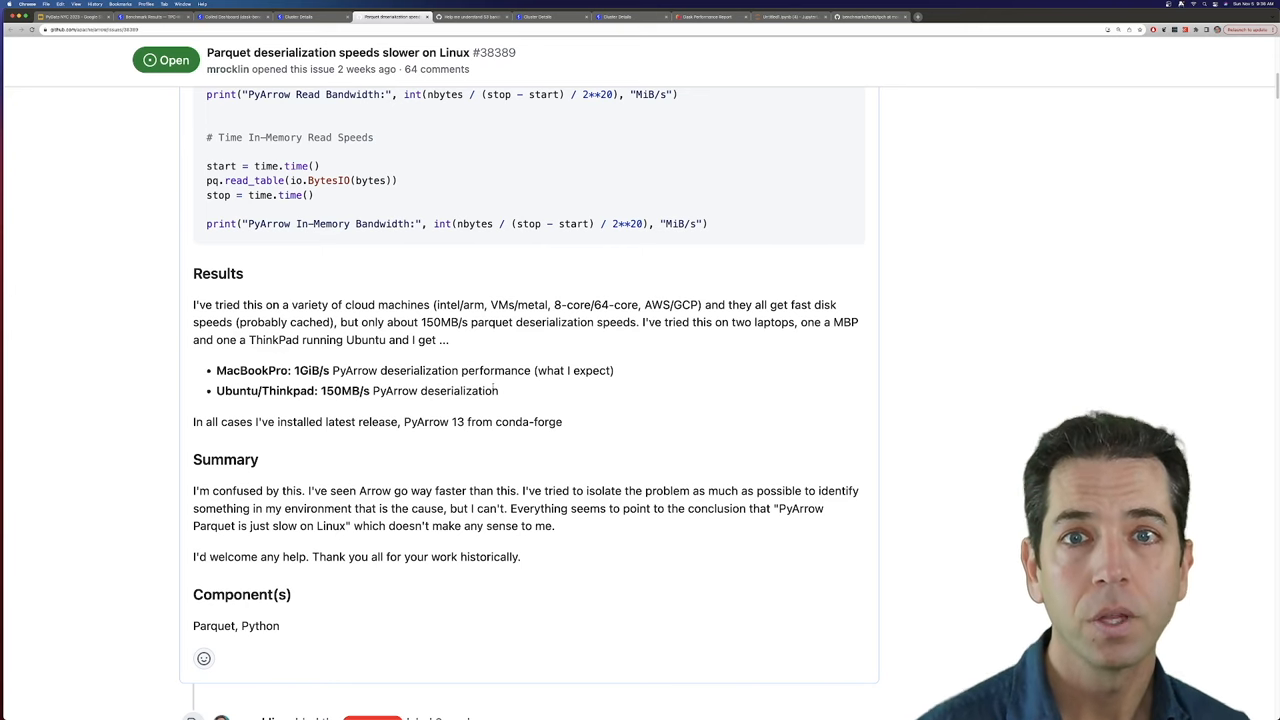
pyautogui.click(470, 16)
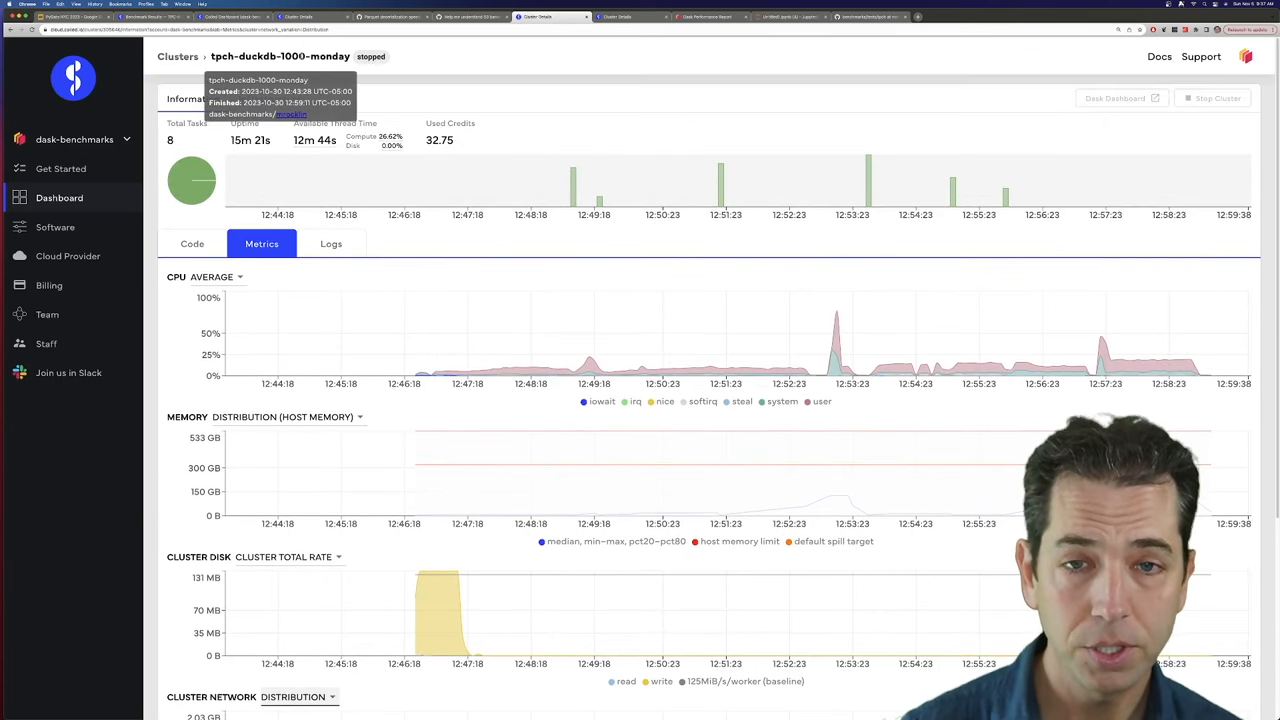
# Scroll through the DuckDB cluster's CPU, memory, disk and network charts
pyautogui.scroll(-3)
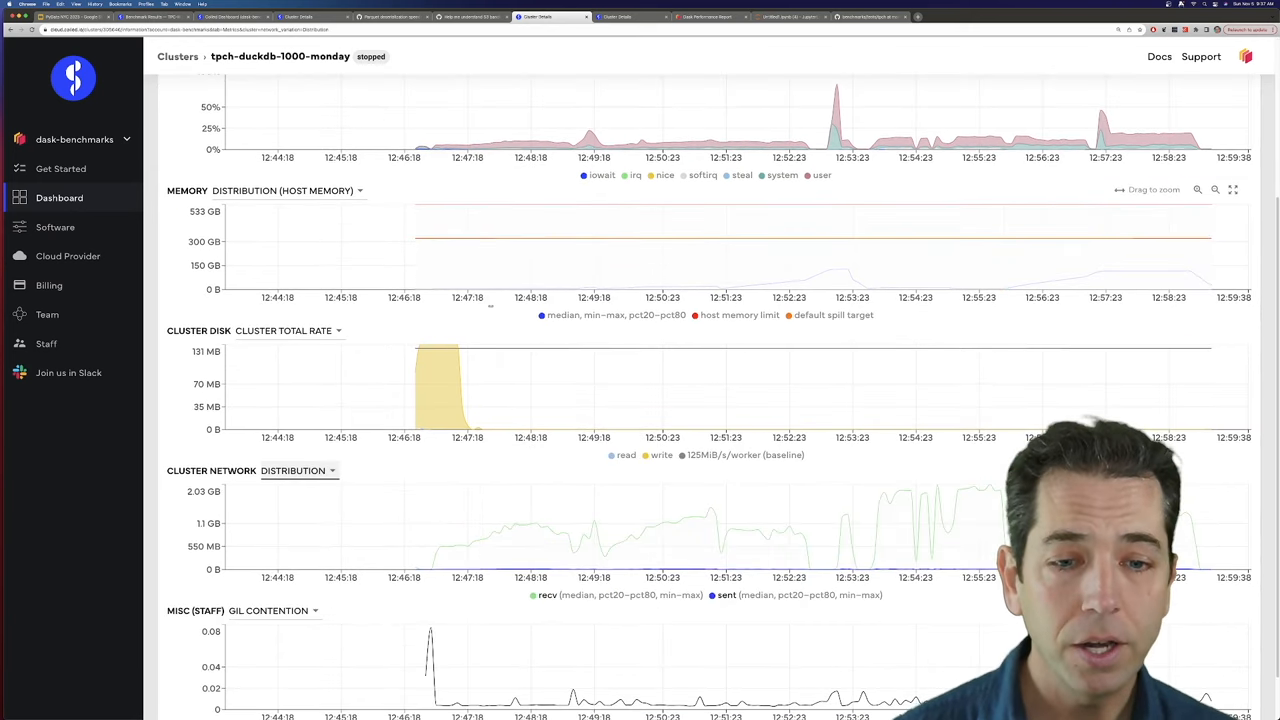
pyautogui.scroll(-3)
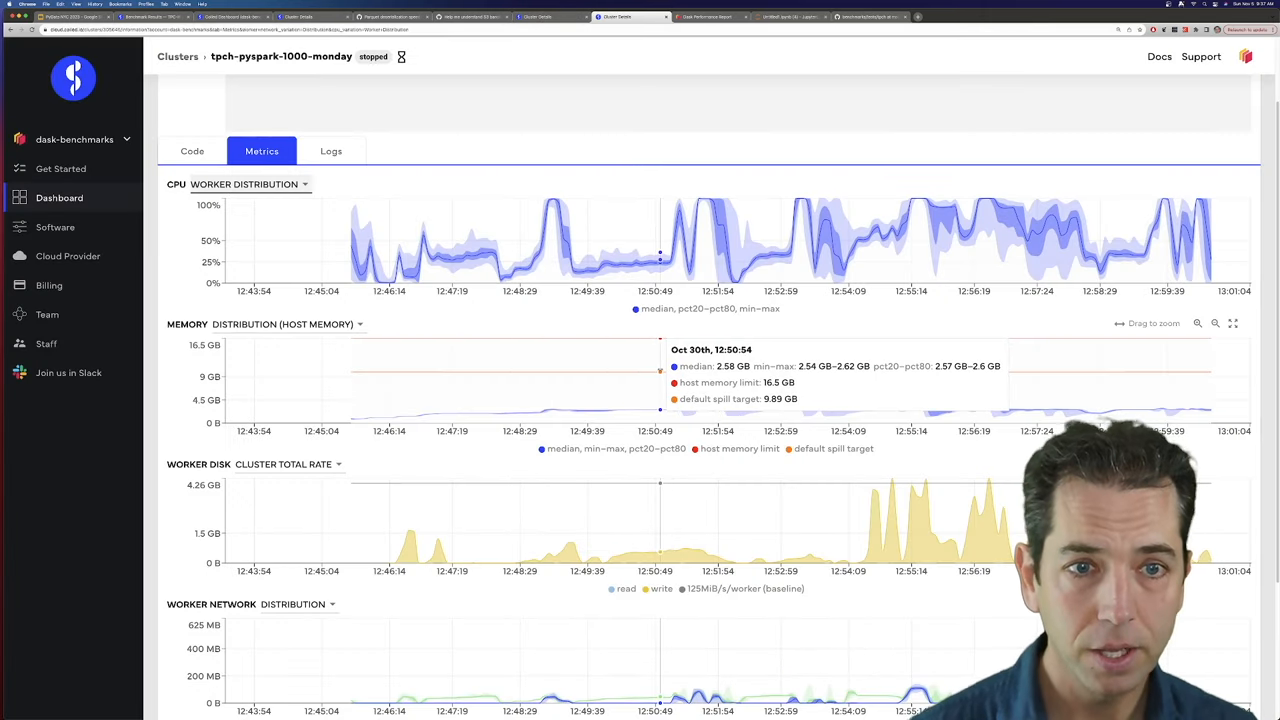
# Scroll down to the cluster's network sent/received and GIL contention charts
pyautogui.scroll(-3)
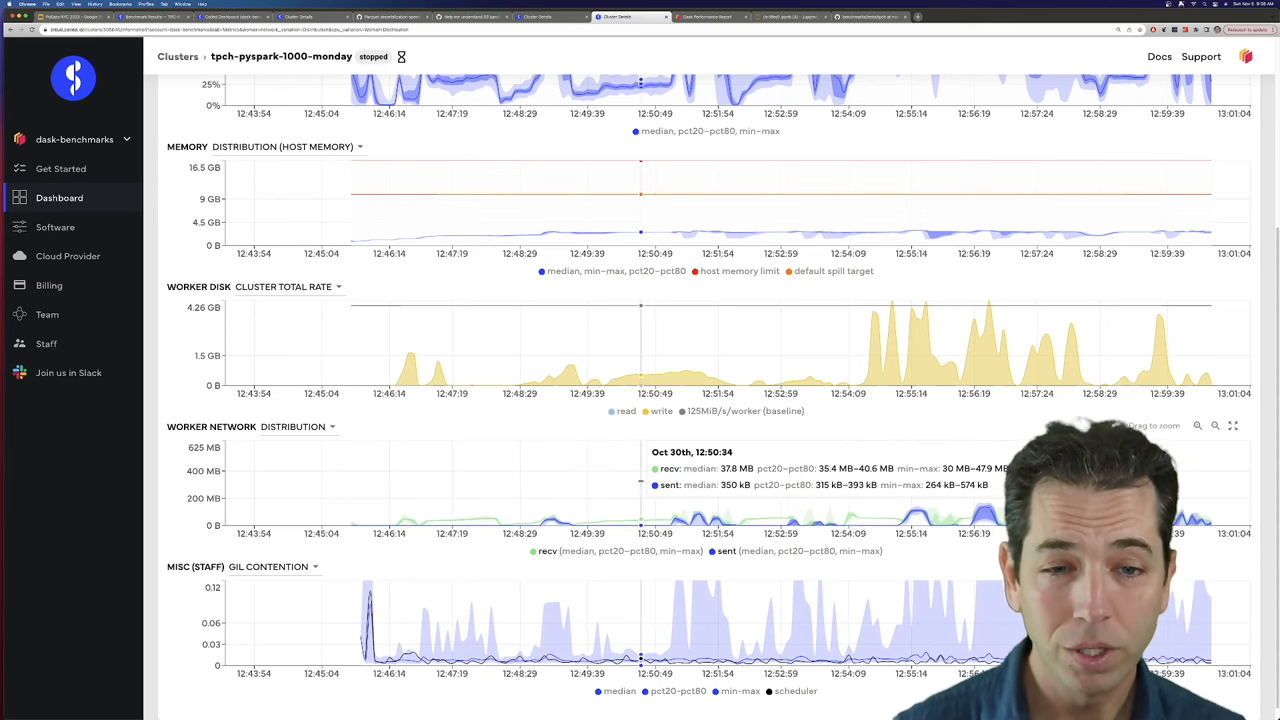
pyautogui.moveTo(452, 486)
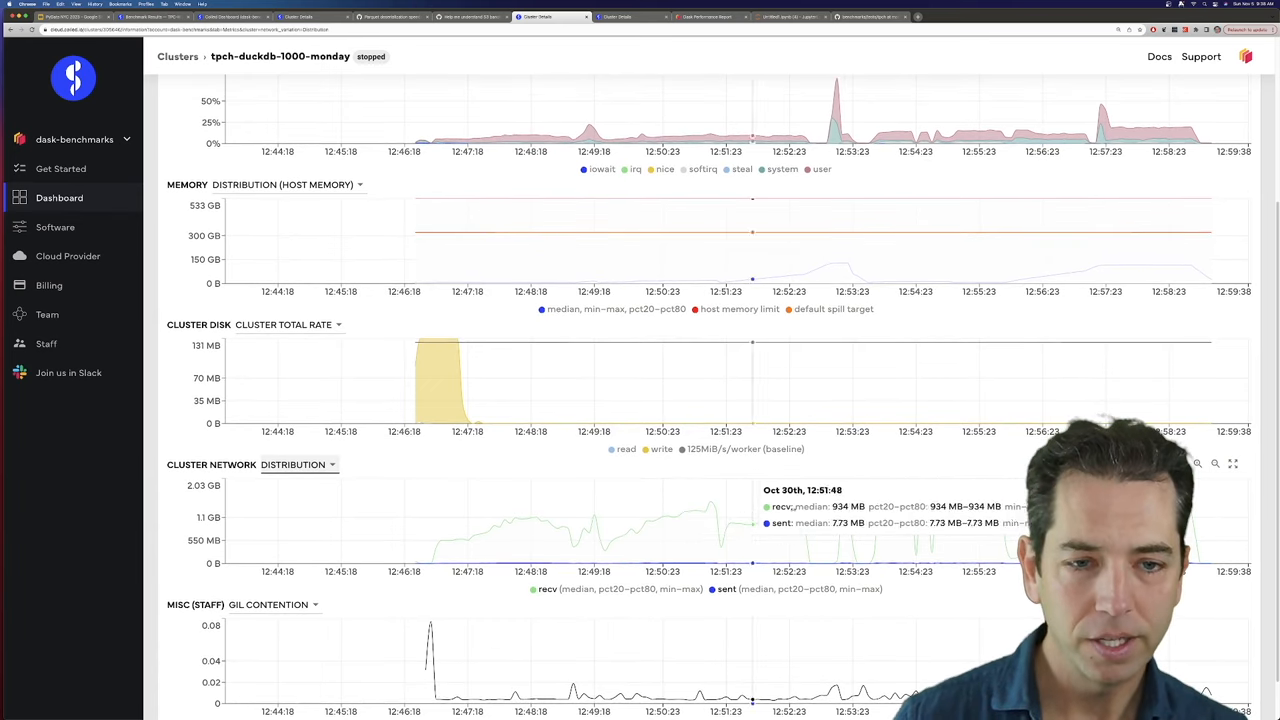
# Switch the DuckDB cluster's CPU chart from Average to Total and scroll its metrics
pyautogui.scroll(-3)
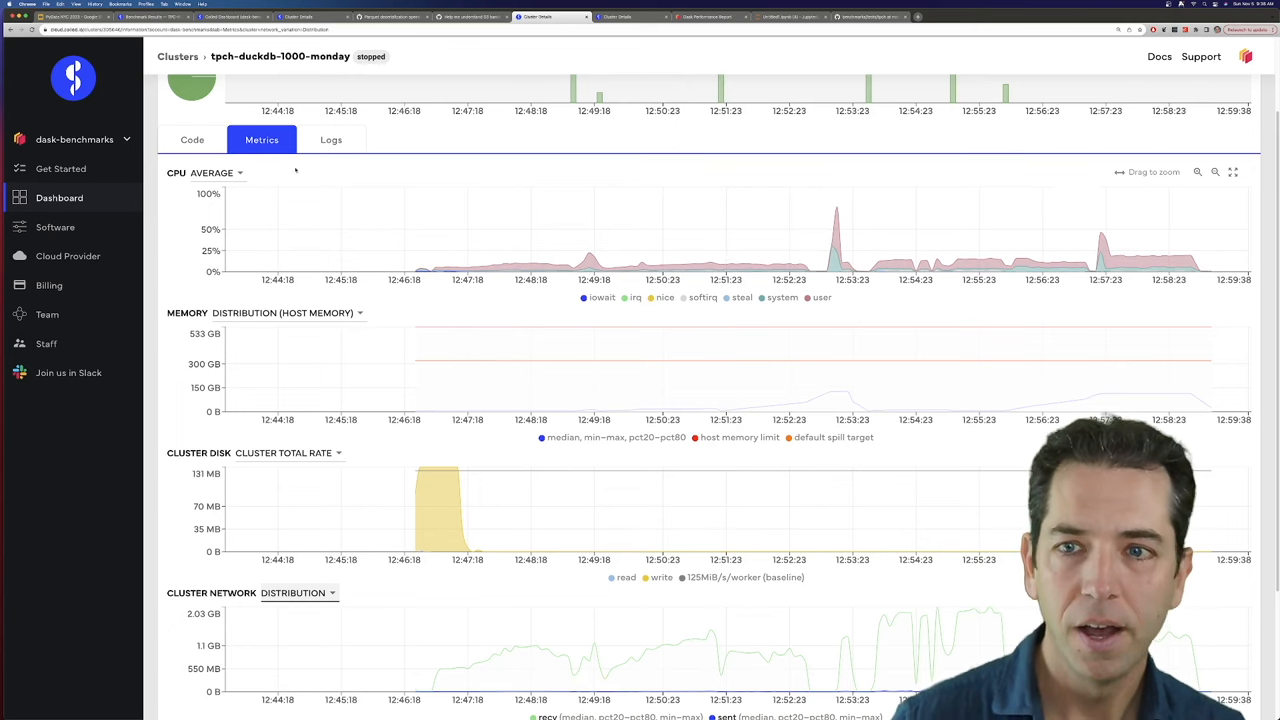
pyautogui.click(212, 172)
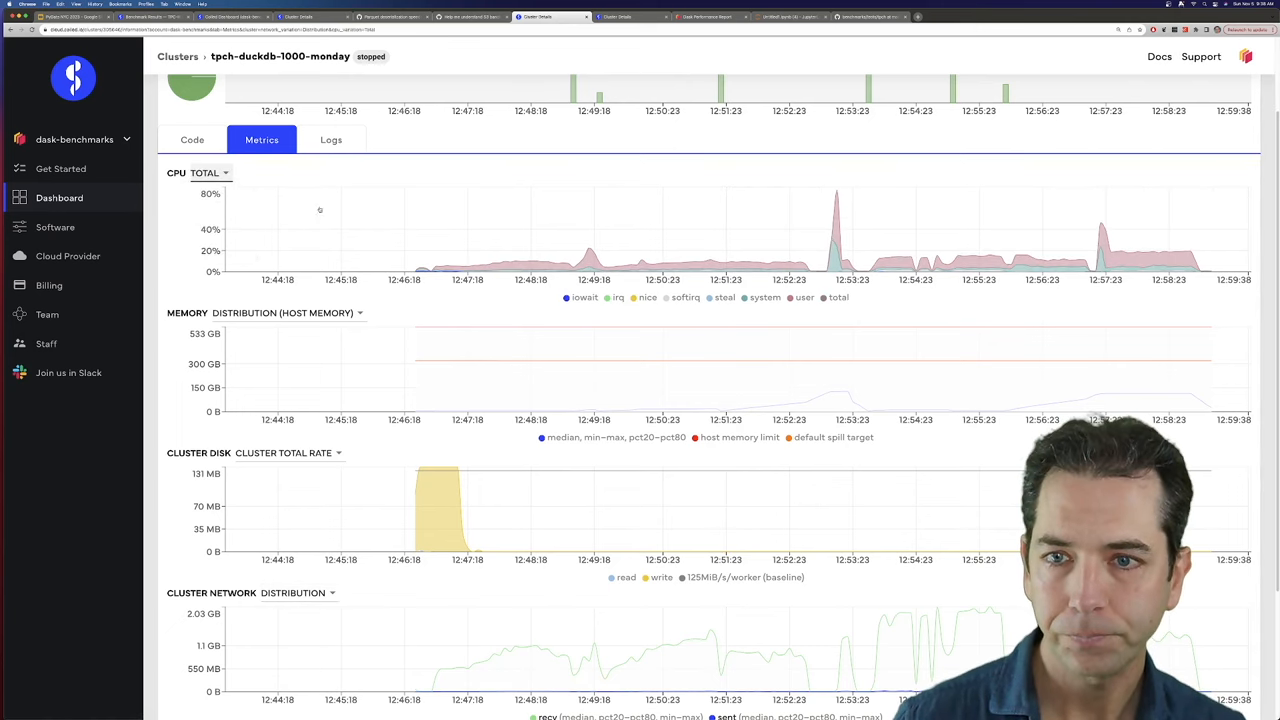
pyautogui.moveTo(584, 240)
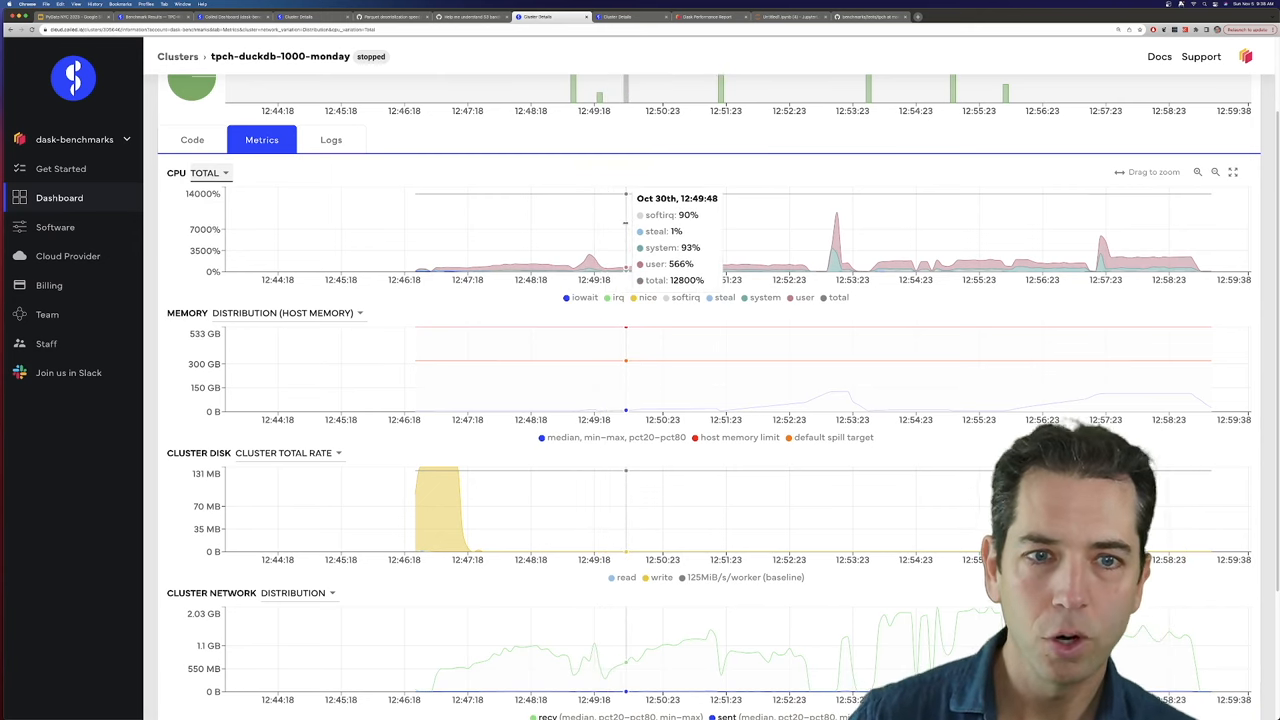
pyautogui.moveTo(594, 224)
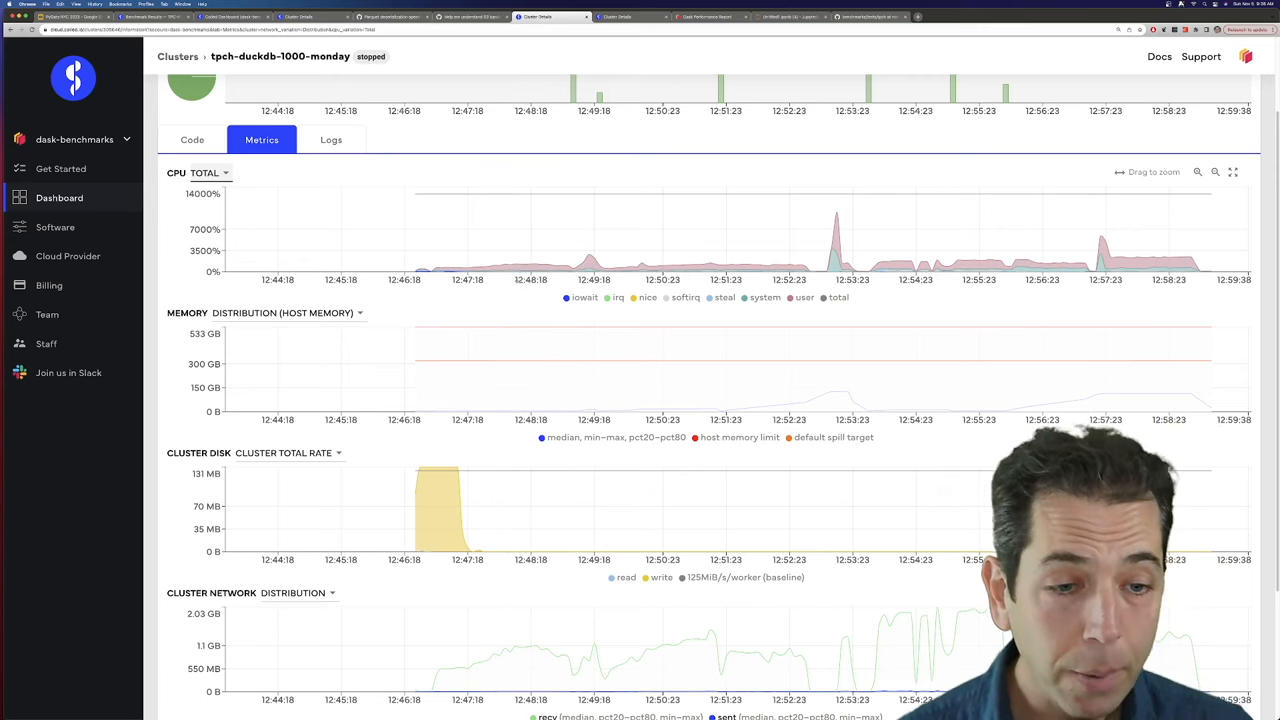
pyautogui.scroll(-3)
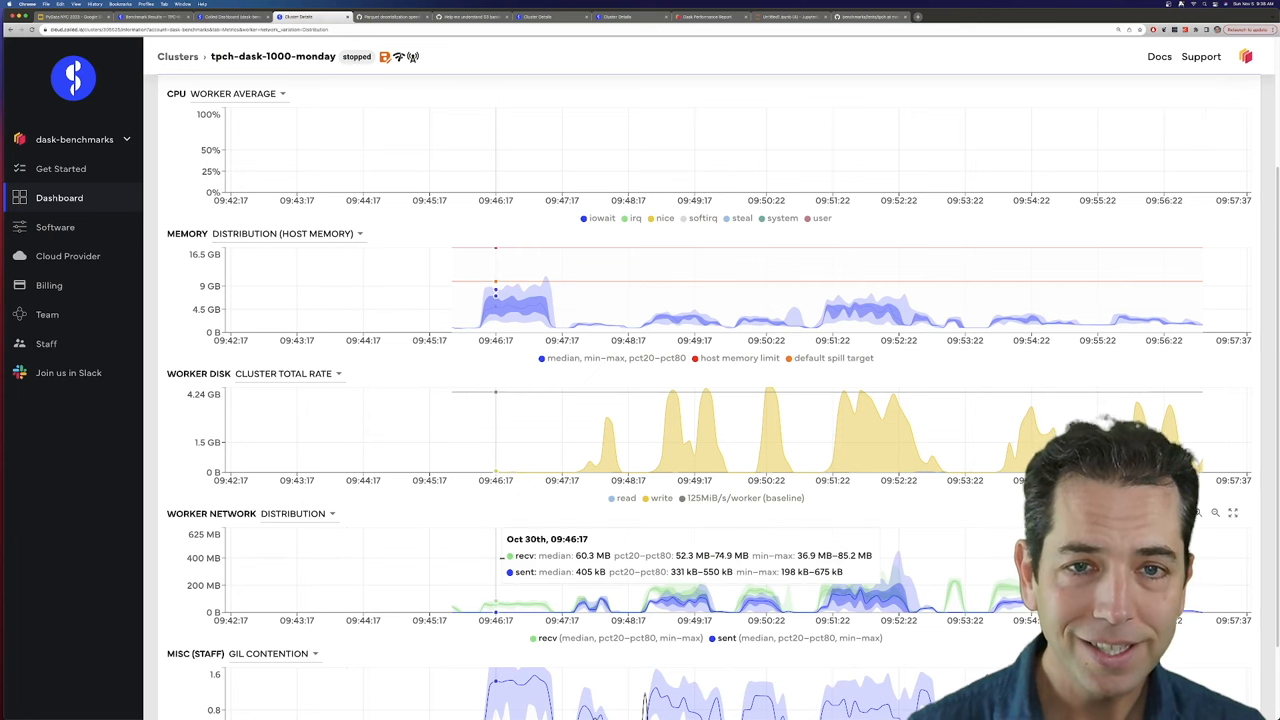
# Open the Dask cluster's Worker Network measure options and pick one
pyautogui.scroll(-3)
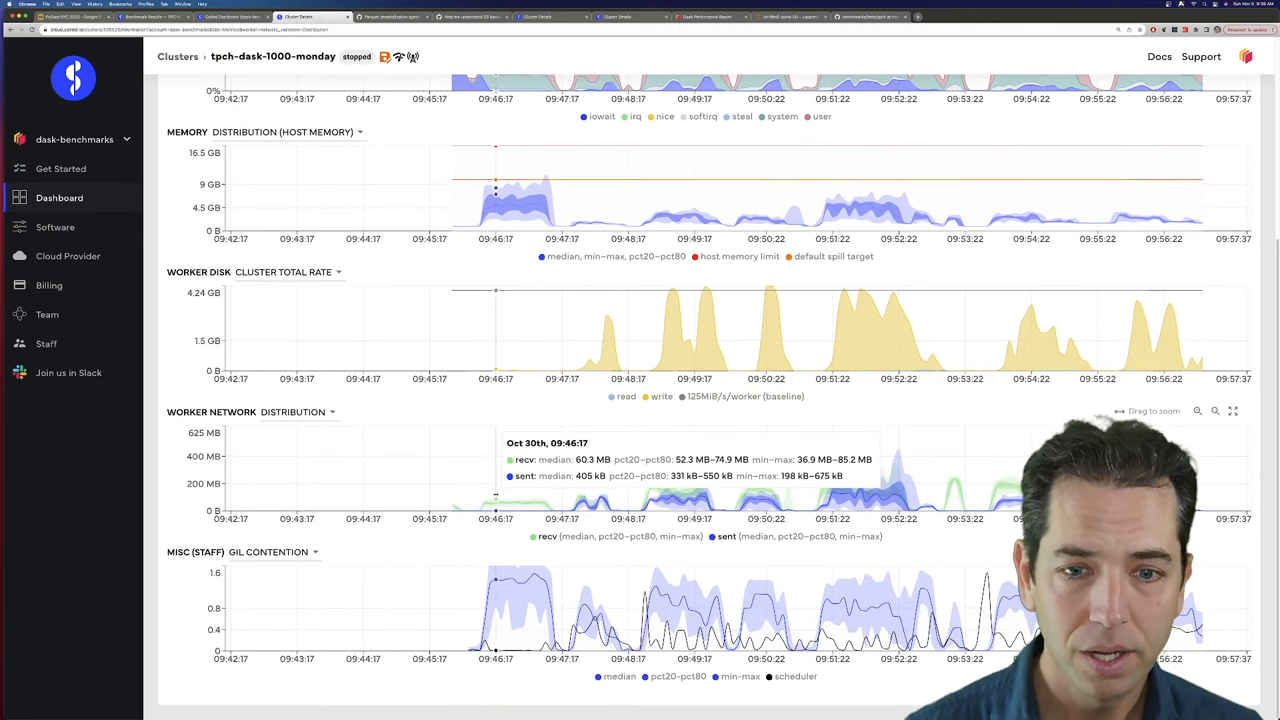
pyautogui.click(292, 412)
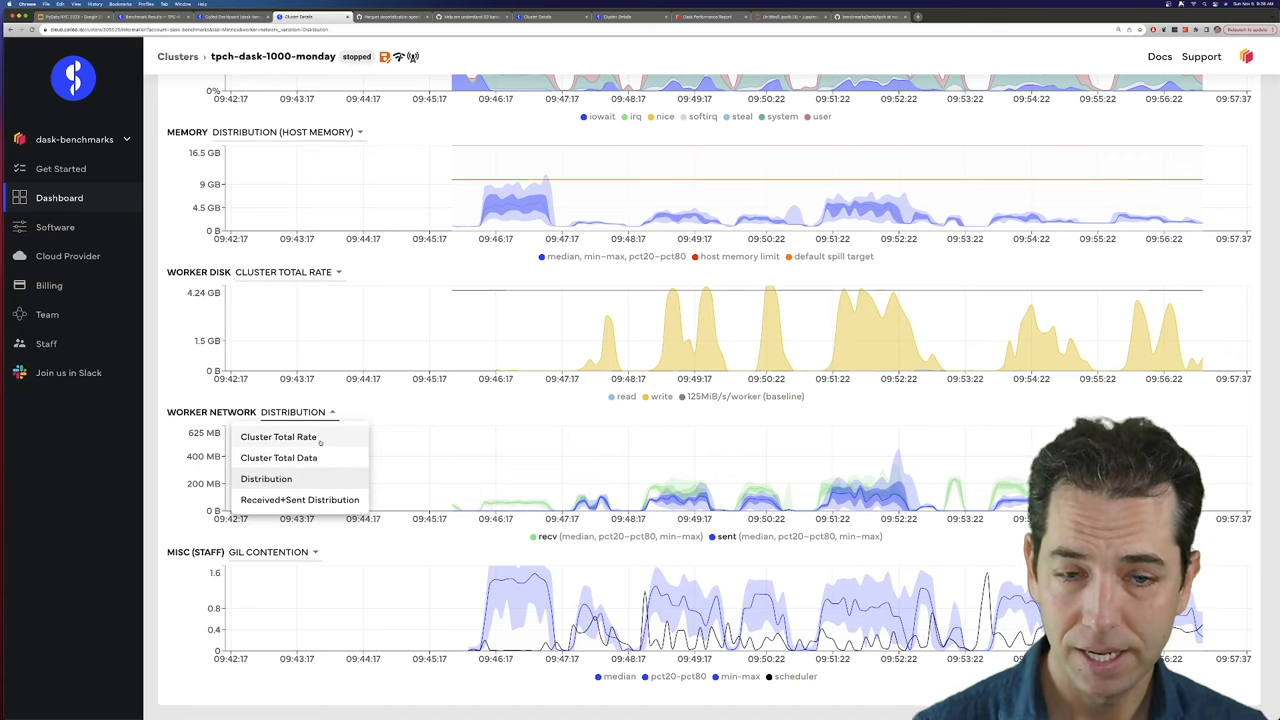
pyautogui.click(278, 436)
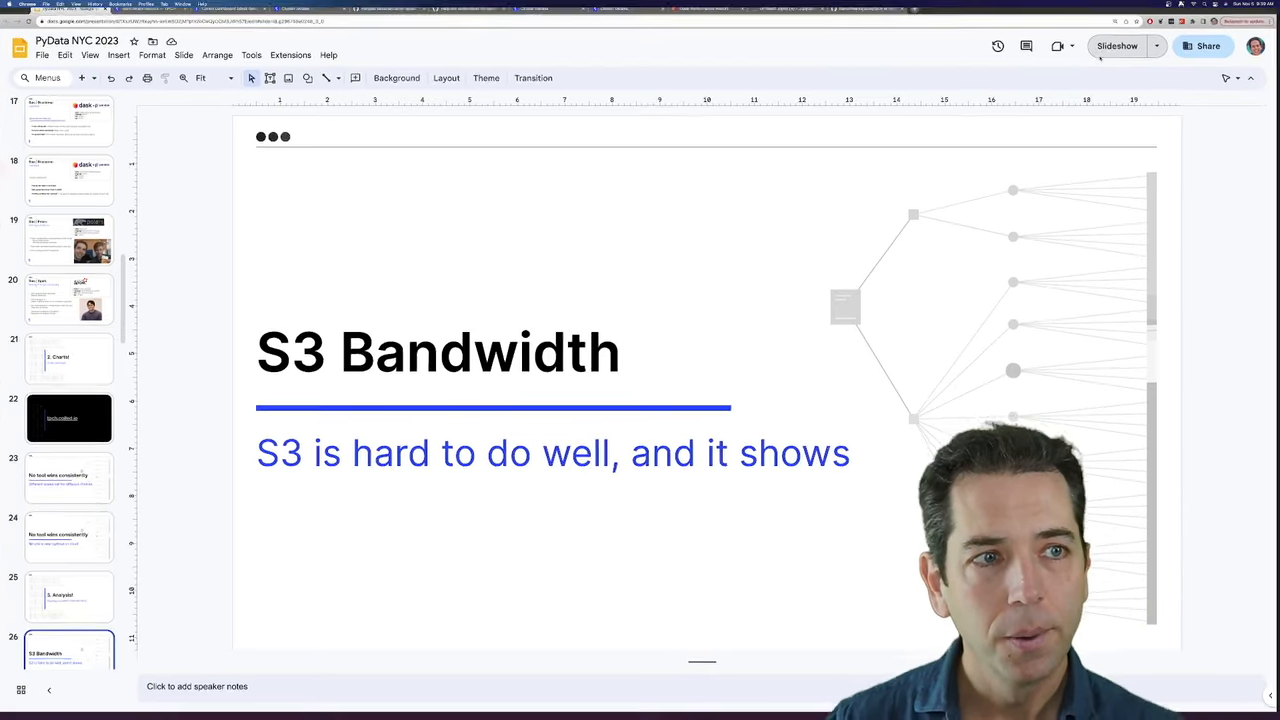
# Go to the Inter-machine communication dominates slide, then switch to the Dask performance report
pyautogui.click(1116, 46)
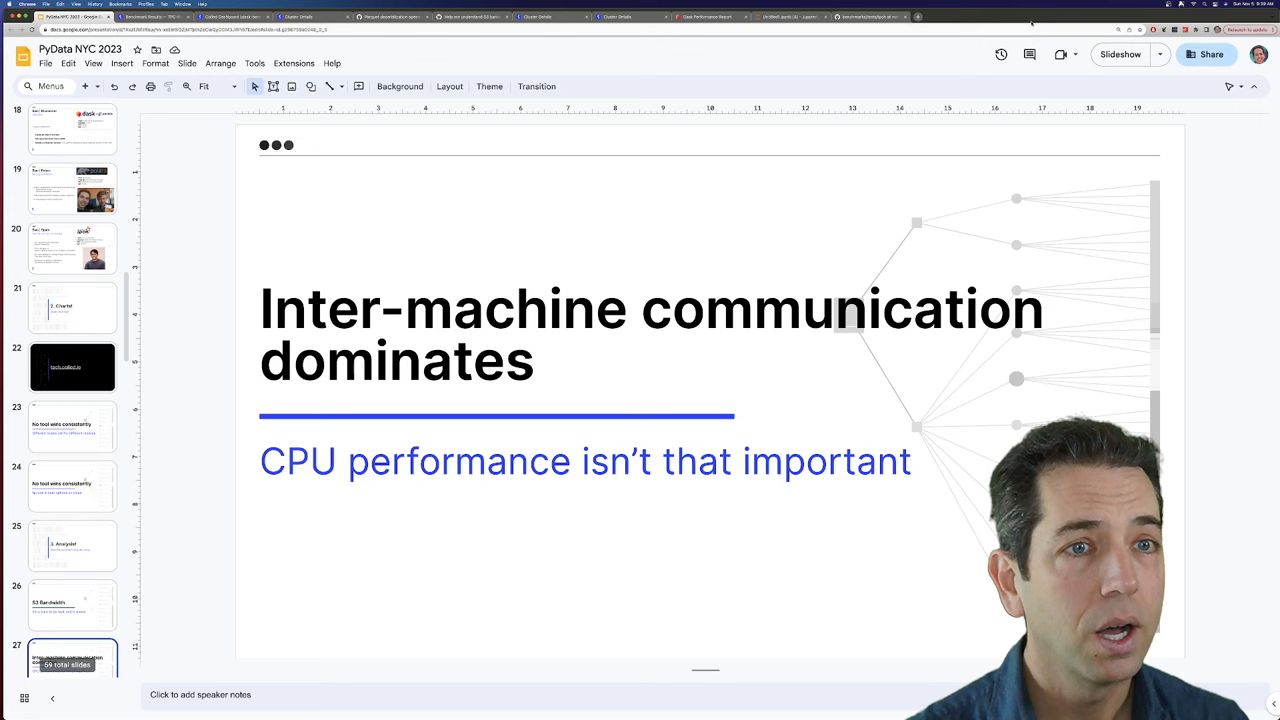
pyautogui.click(704, 16)
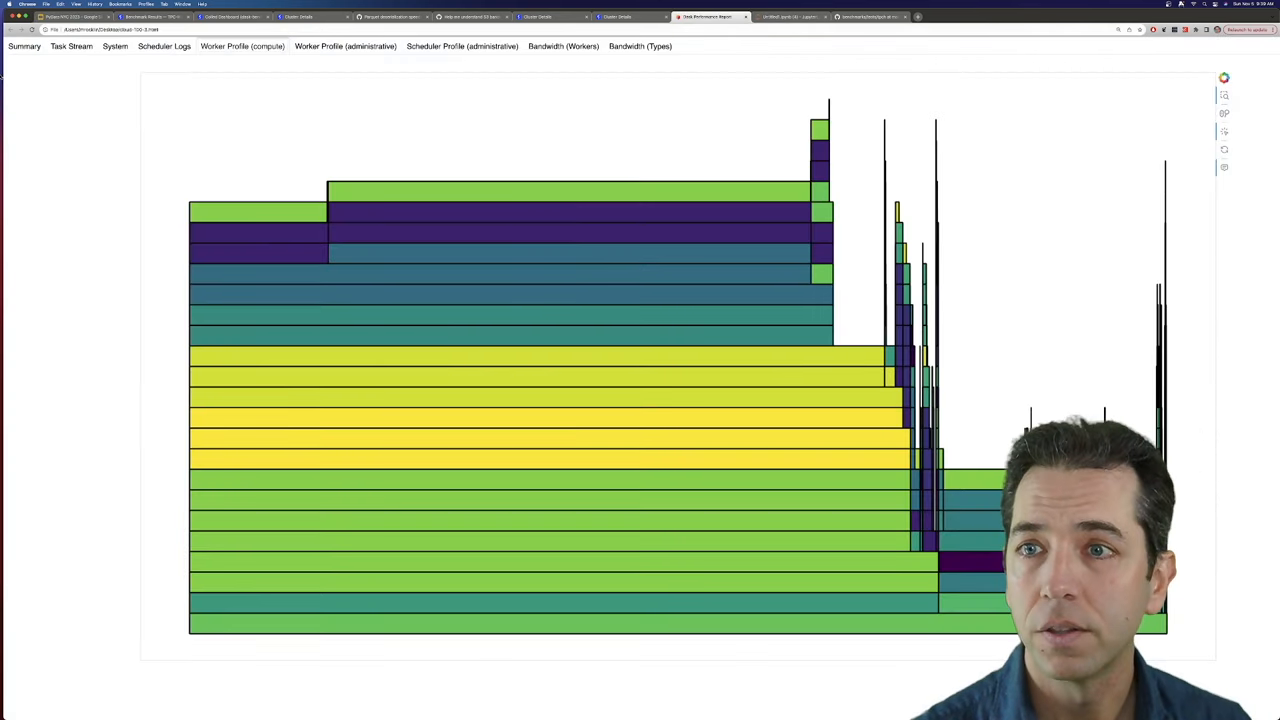
pyautogui.click(24, 46)
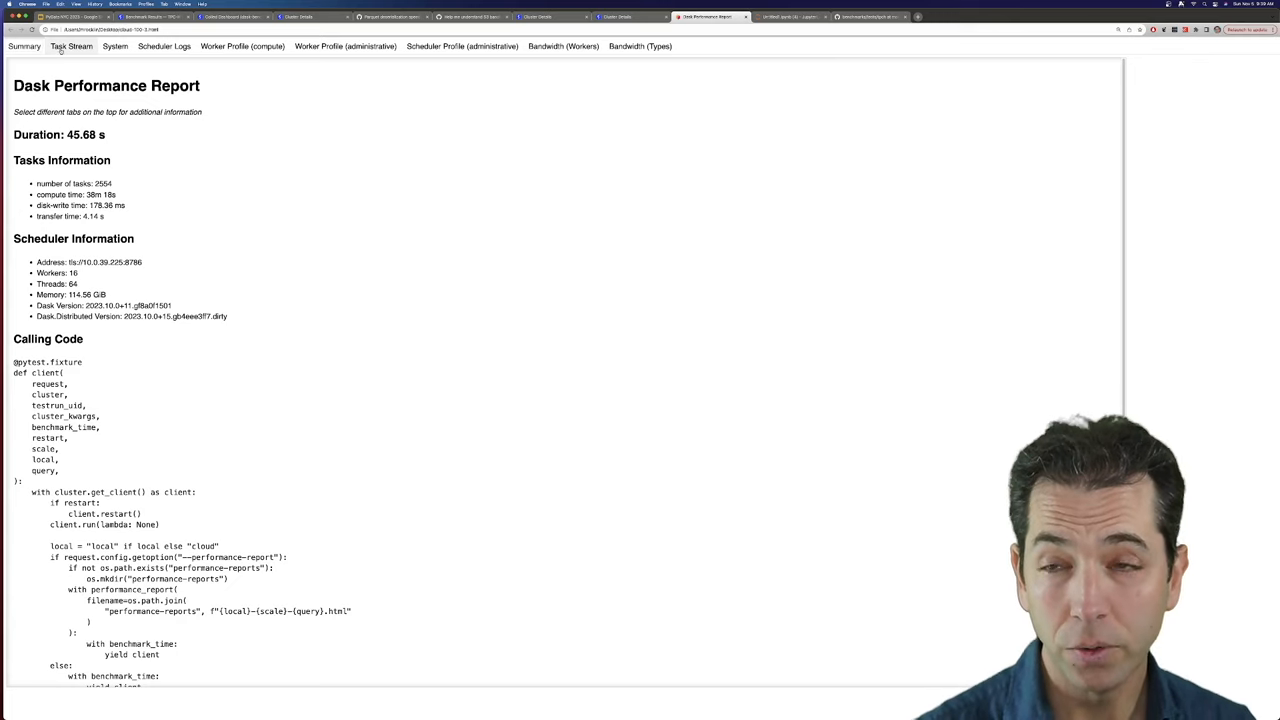
pyautogui.click(72, 46)
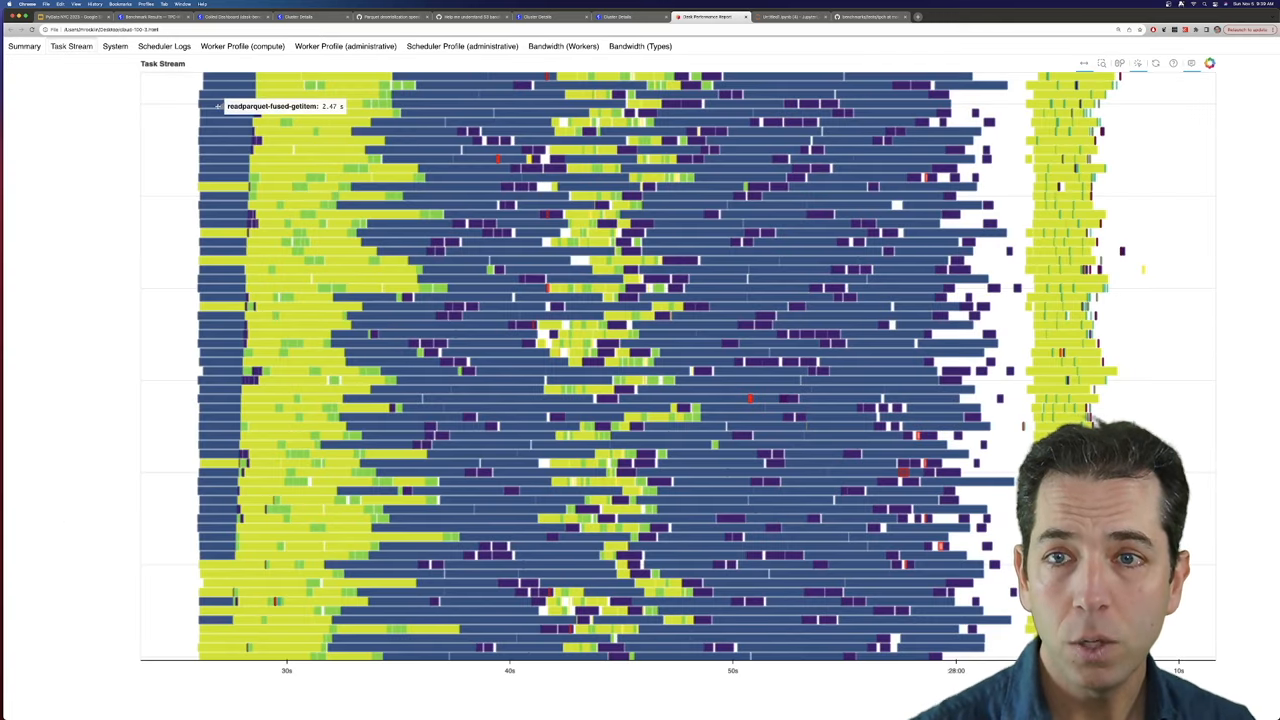
pyautogui.moveTo(446, 130)
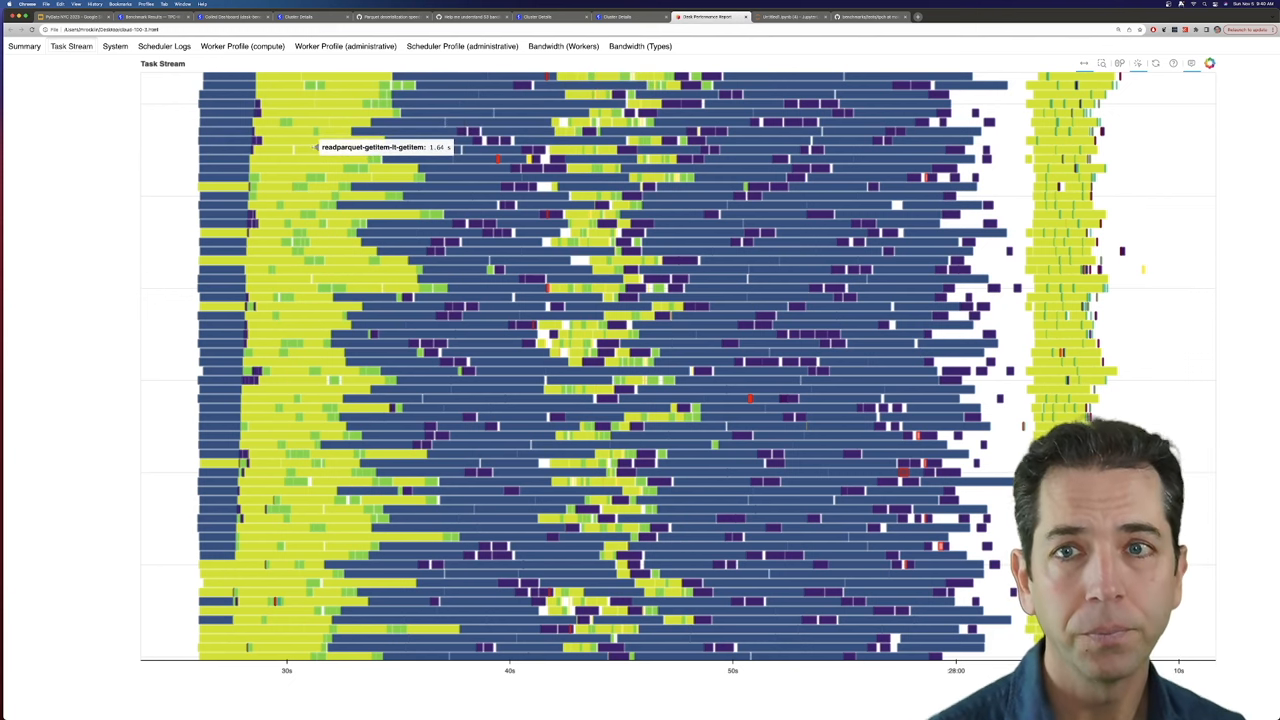
pyautogui.click(242, 46)
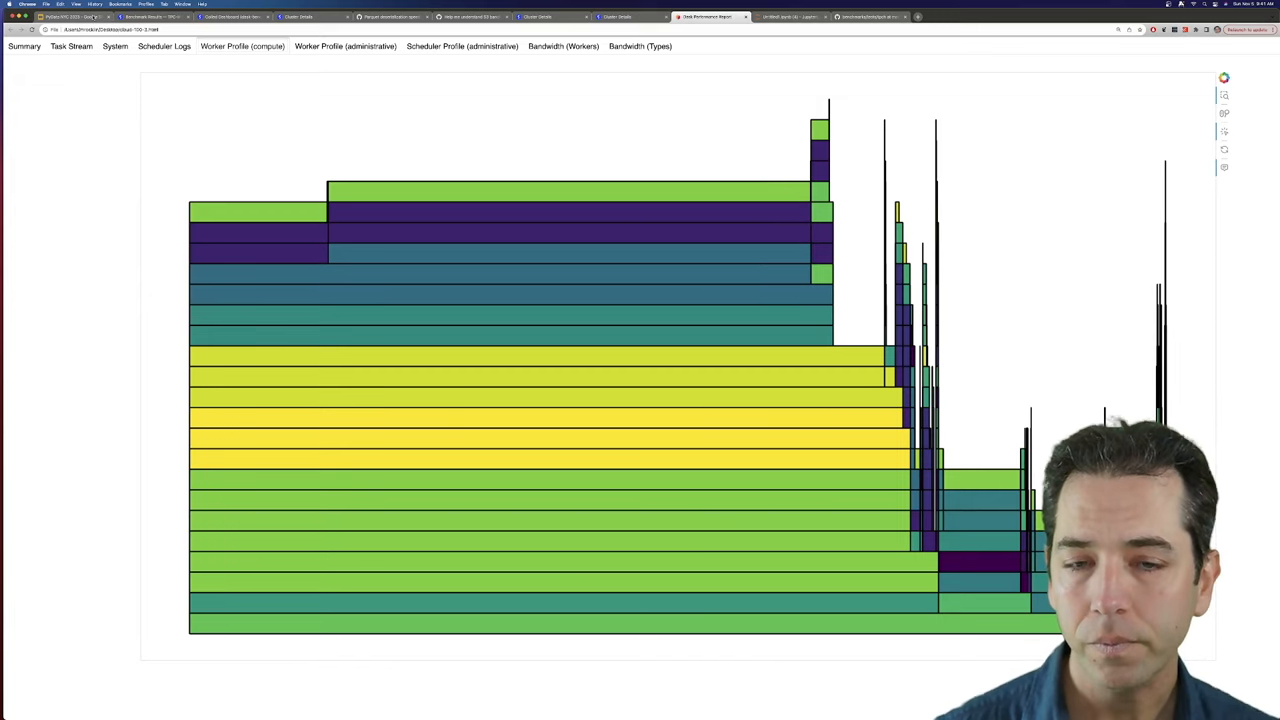
# Return from the performance report to the talk's slide deck tab
pyautogui.click(76, 16)
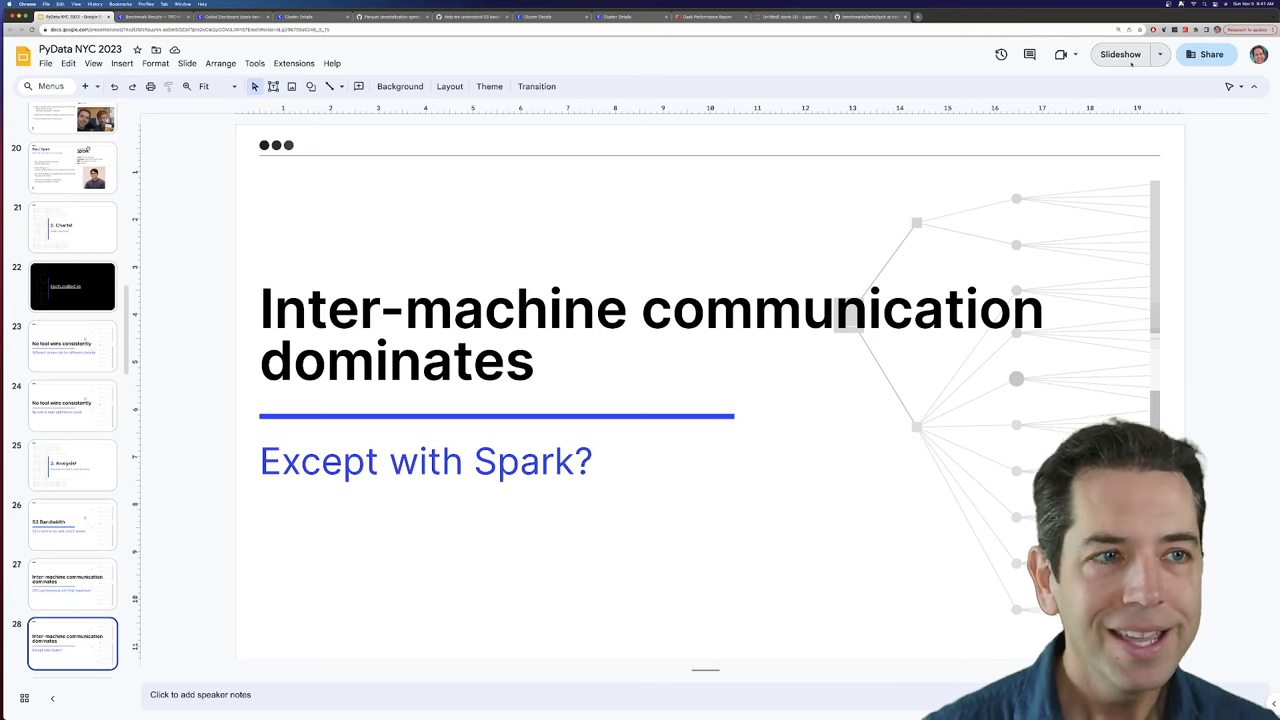
# Present the deck full screen and advance to the 'I must be running Spark incorrectly' slide
pyautogui.click(1120, 54)
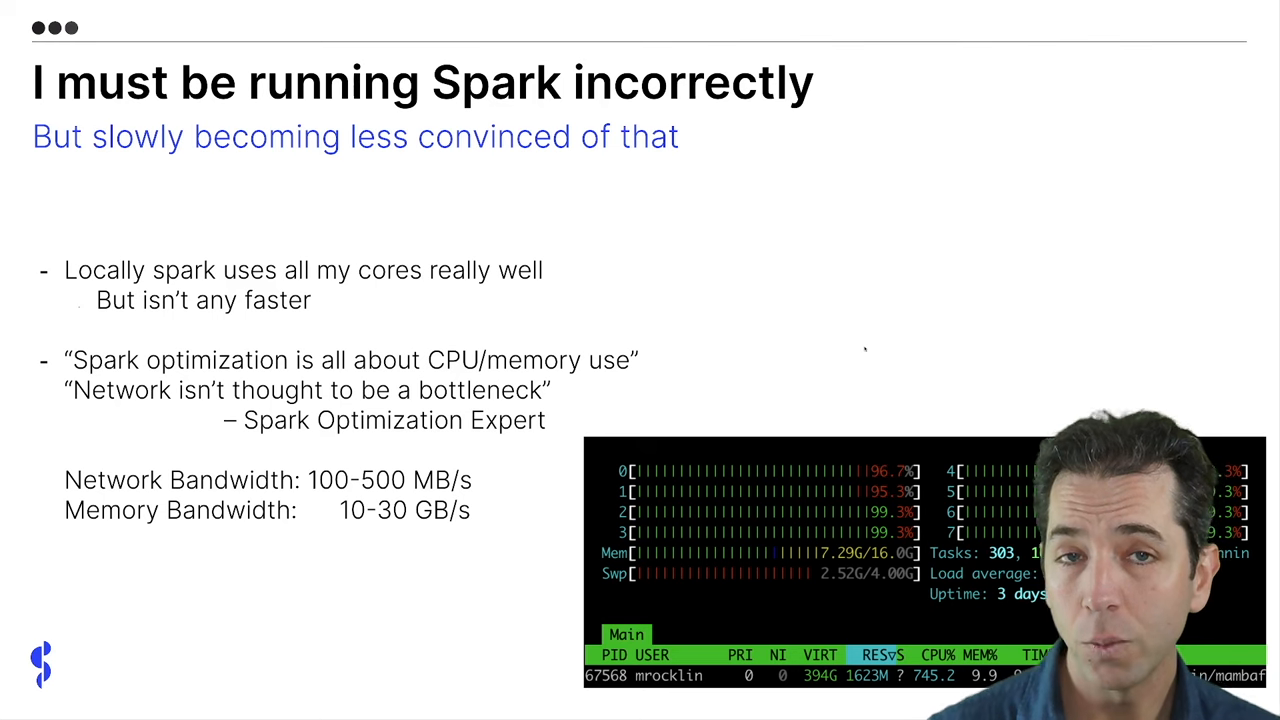
pyautogui.press('Right')
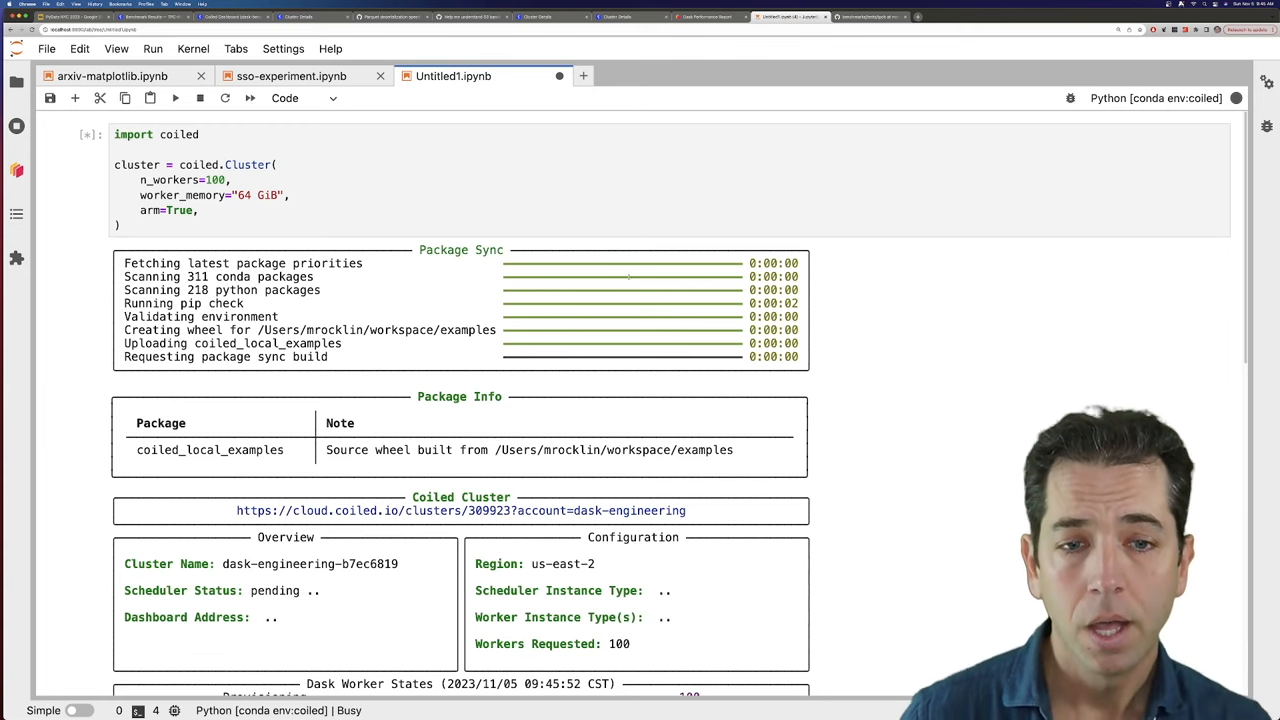
# Scroll down the notebook to the cell starting the 100-worker Coiled cluster
pyautogui.scroll(-3)
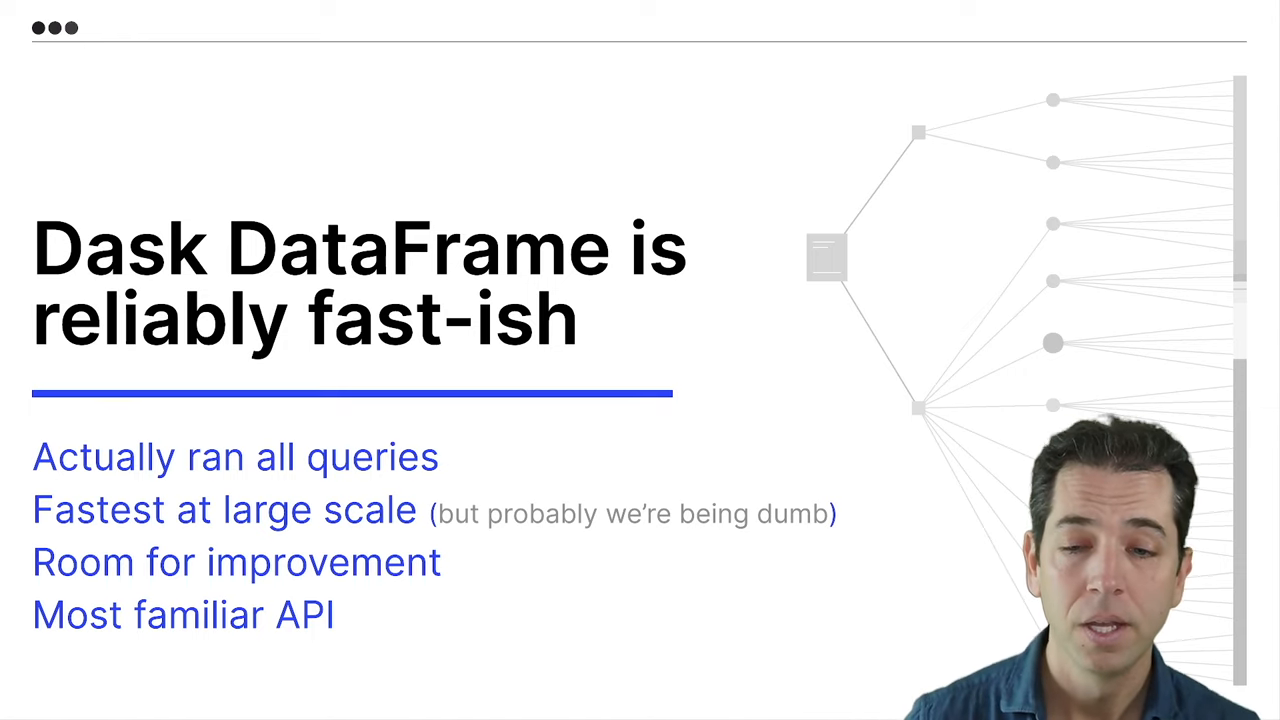
# Advance to the 'Dask DataFrame is reliably fast-ish' summary slide
pyautogui.press('Right')
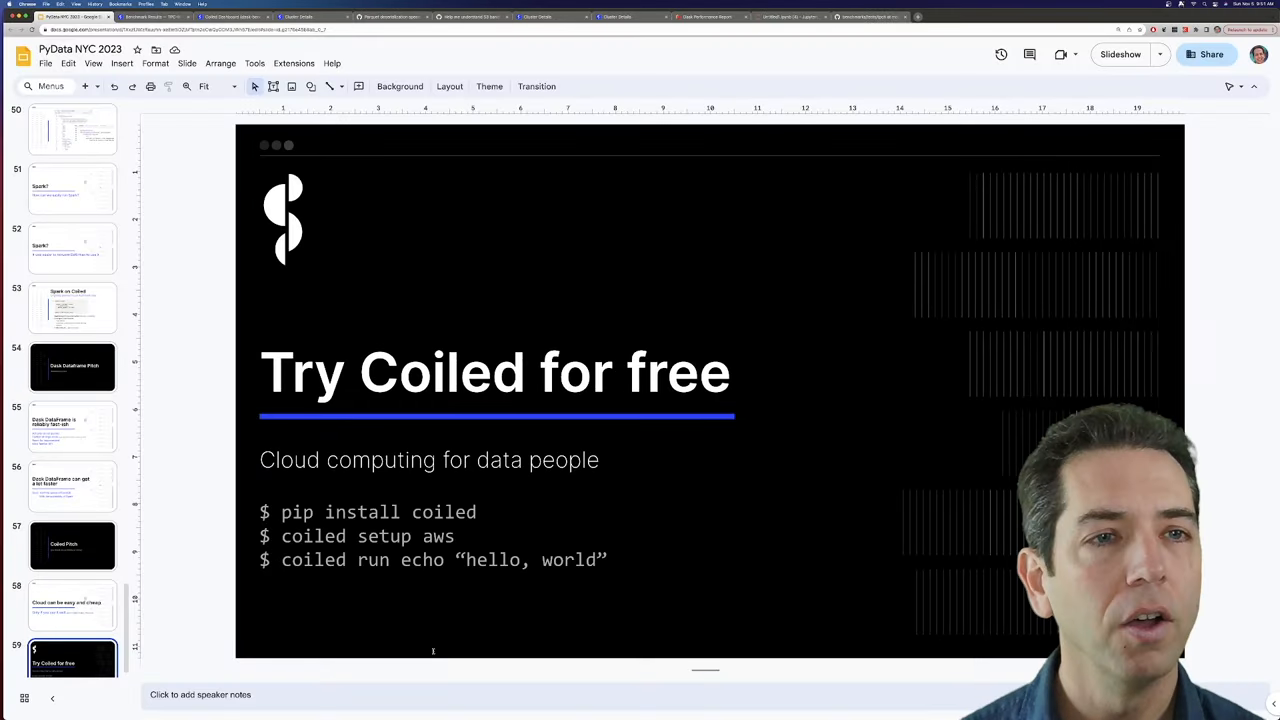
# Switch to the coiled/benchmarks GitHub tab listing the tests/tpch files
pyautogui.click(864, 16)
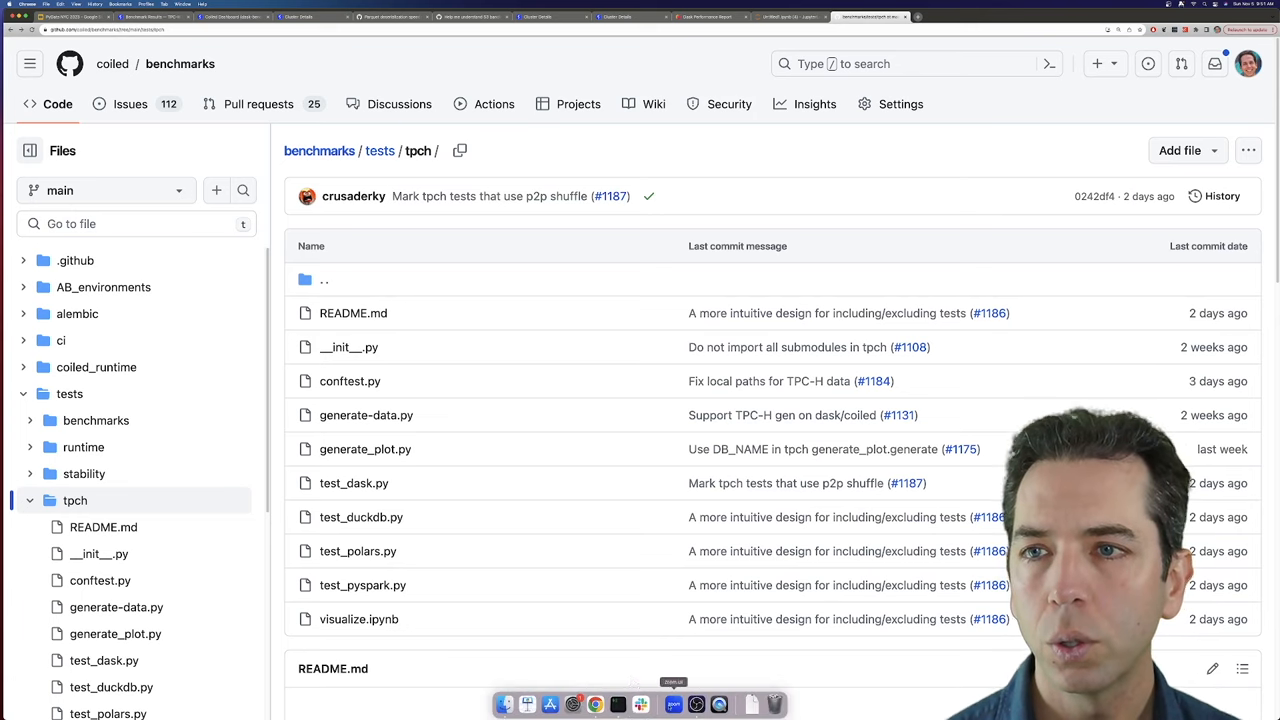